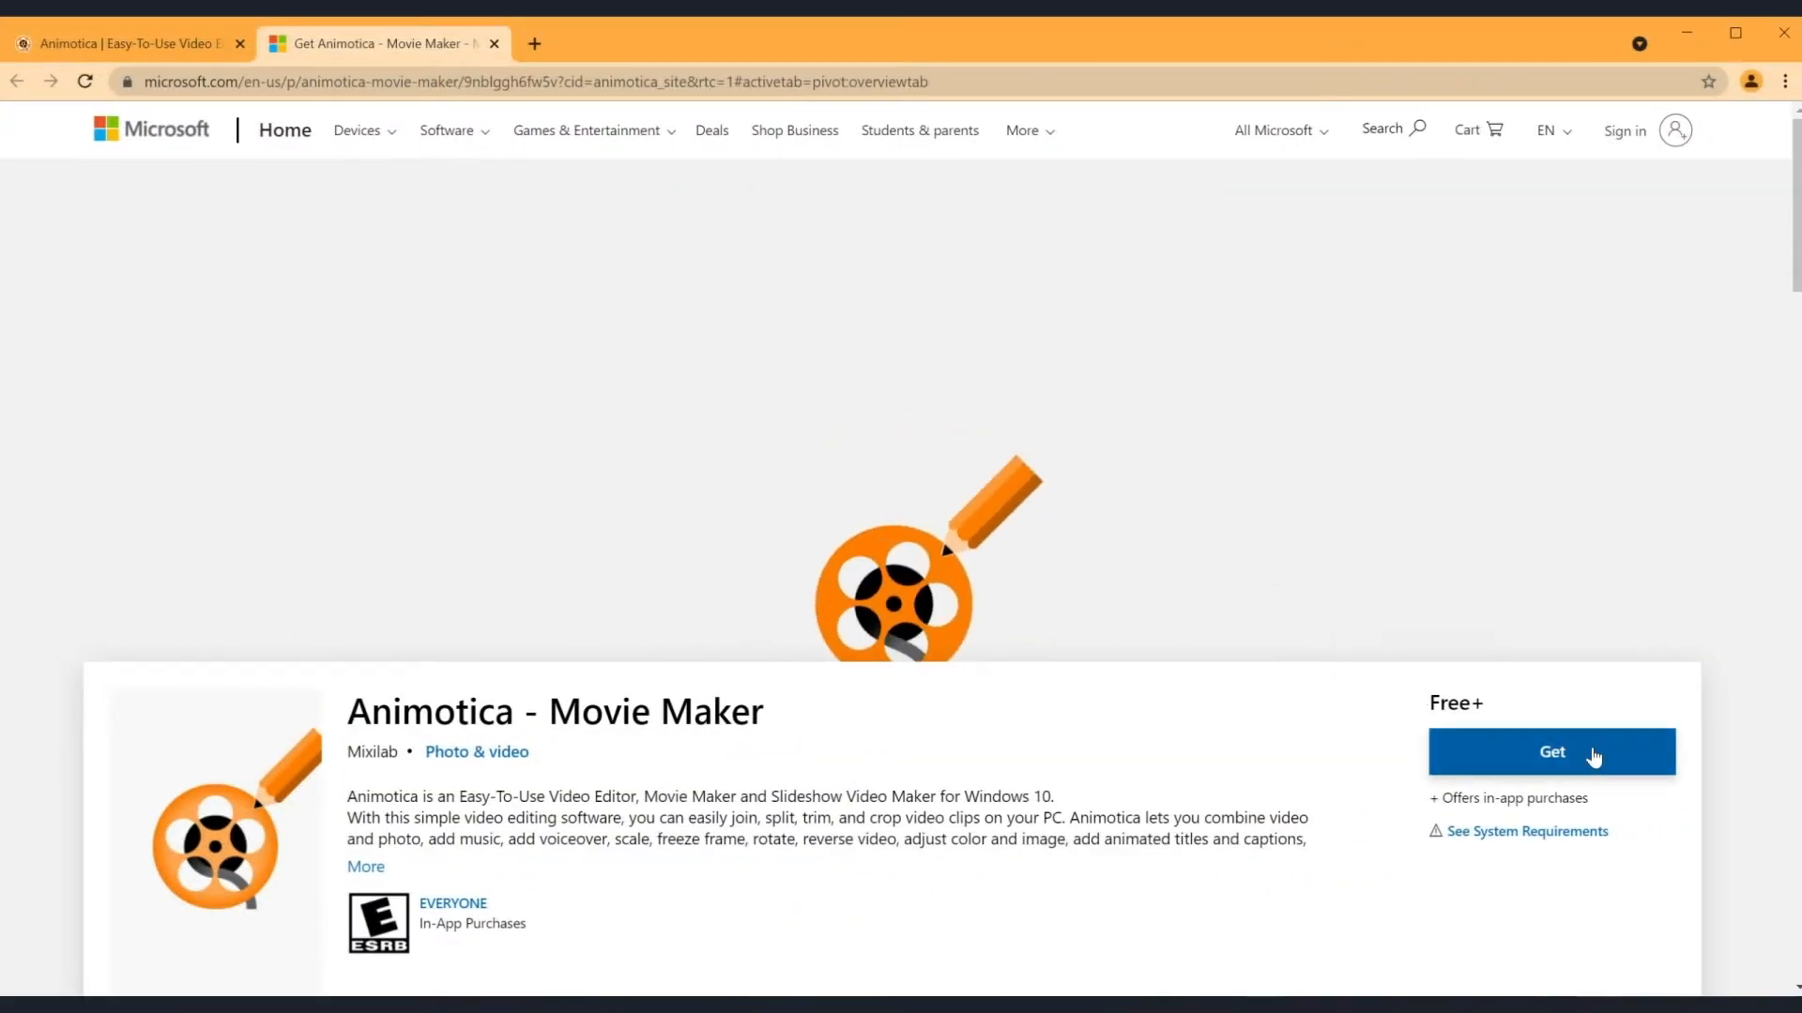
Install Animotica - Movie Maker from its Microsoft Store page
click(1550, 751)
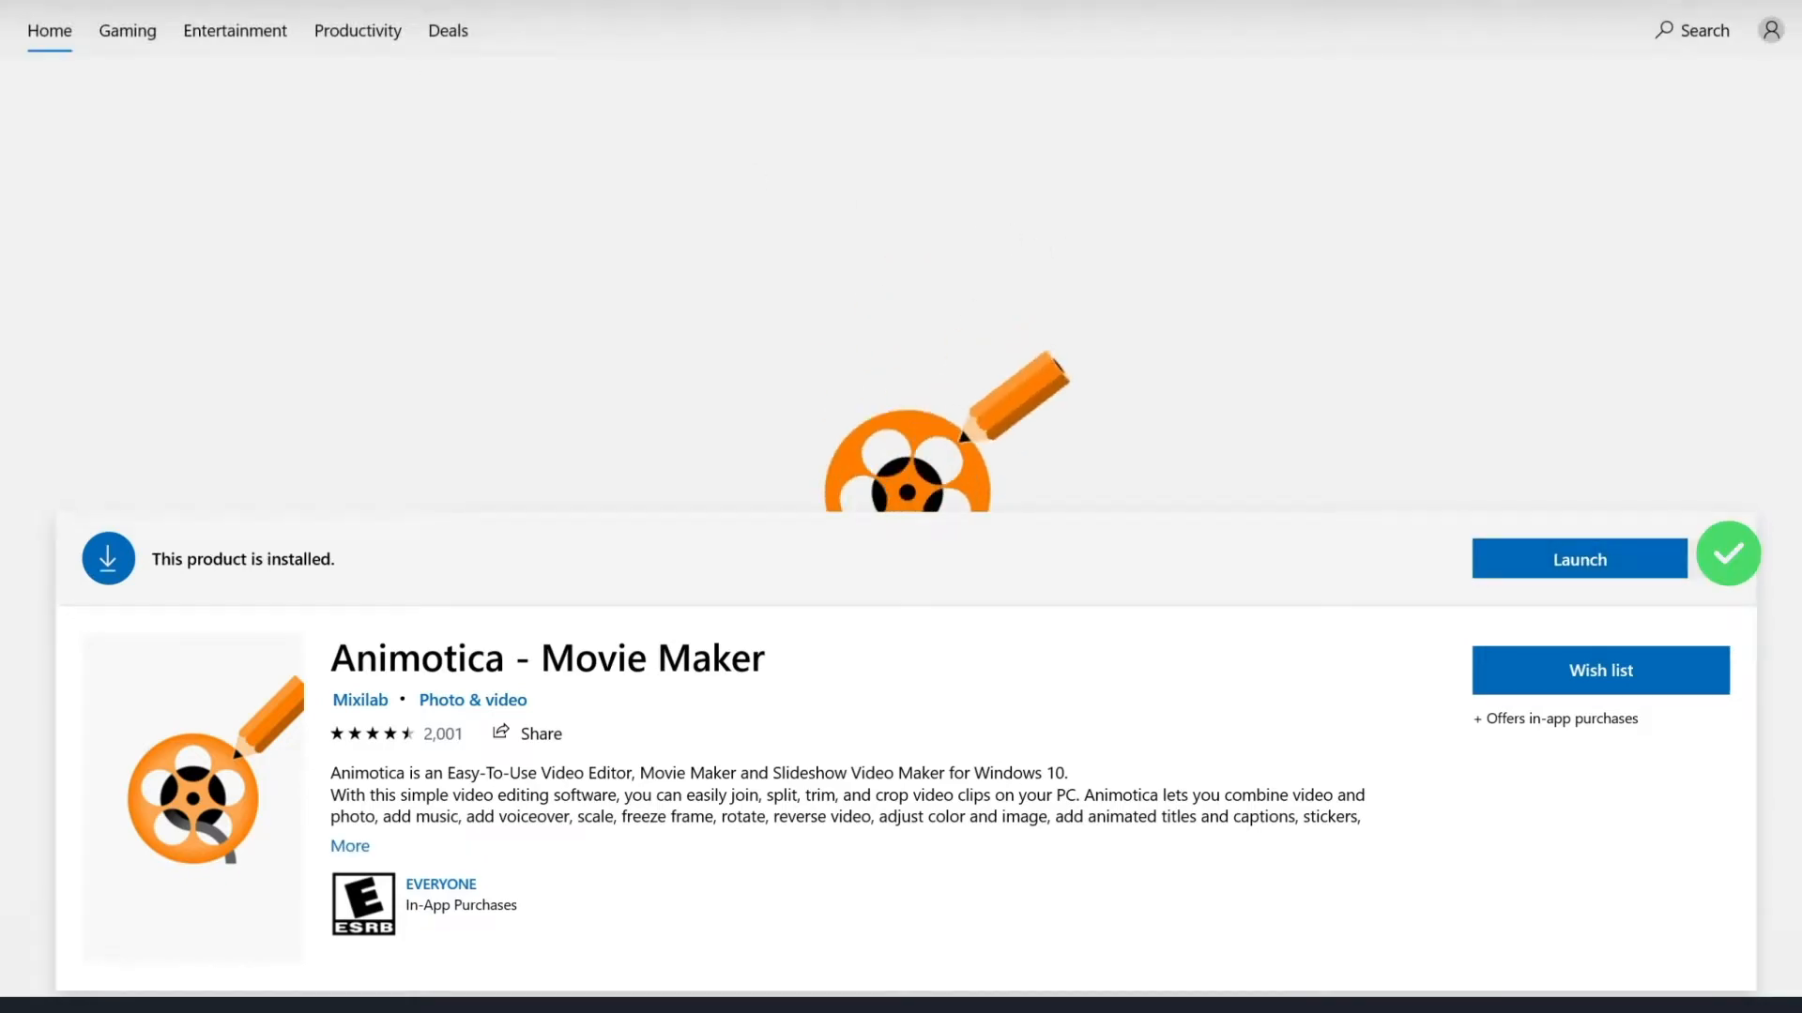
Launch Animotica, start a new project and add the 29-second dance video clip
click(1579, 559)
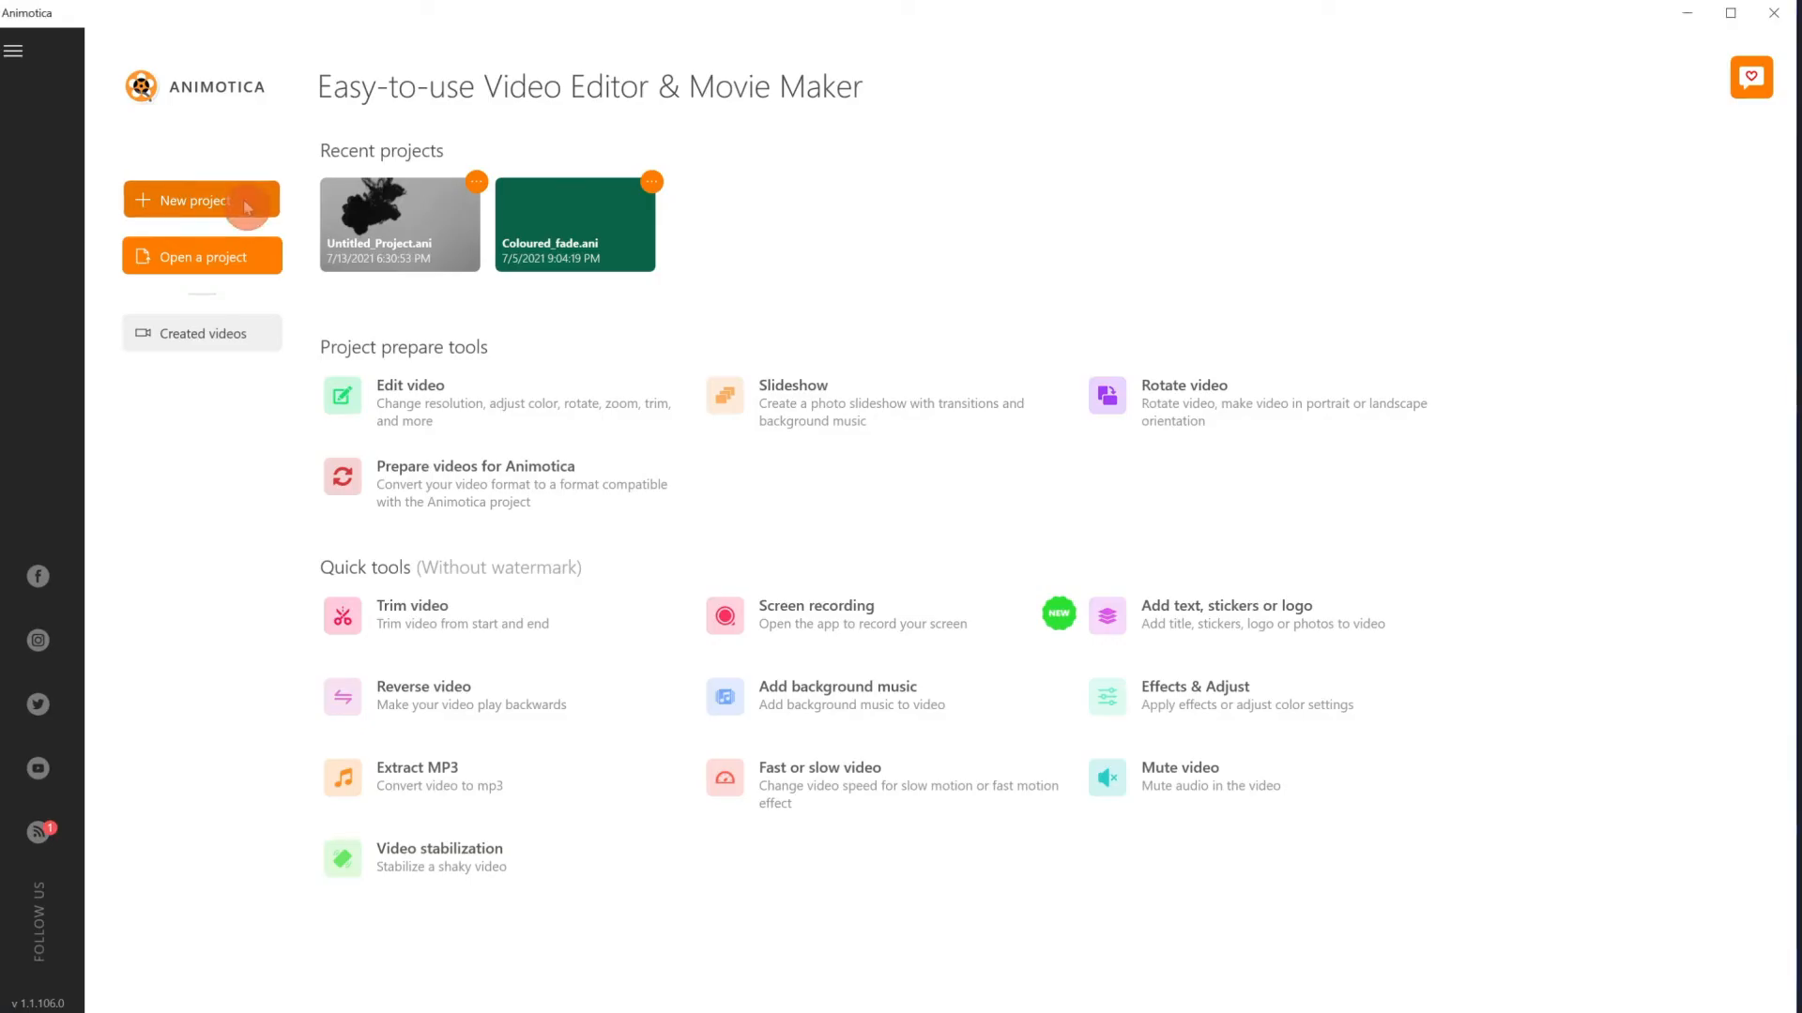
click(201, 200)
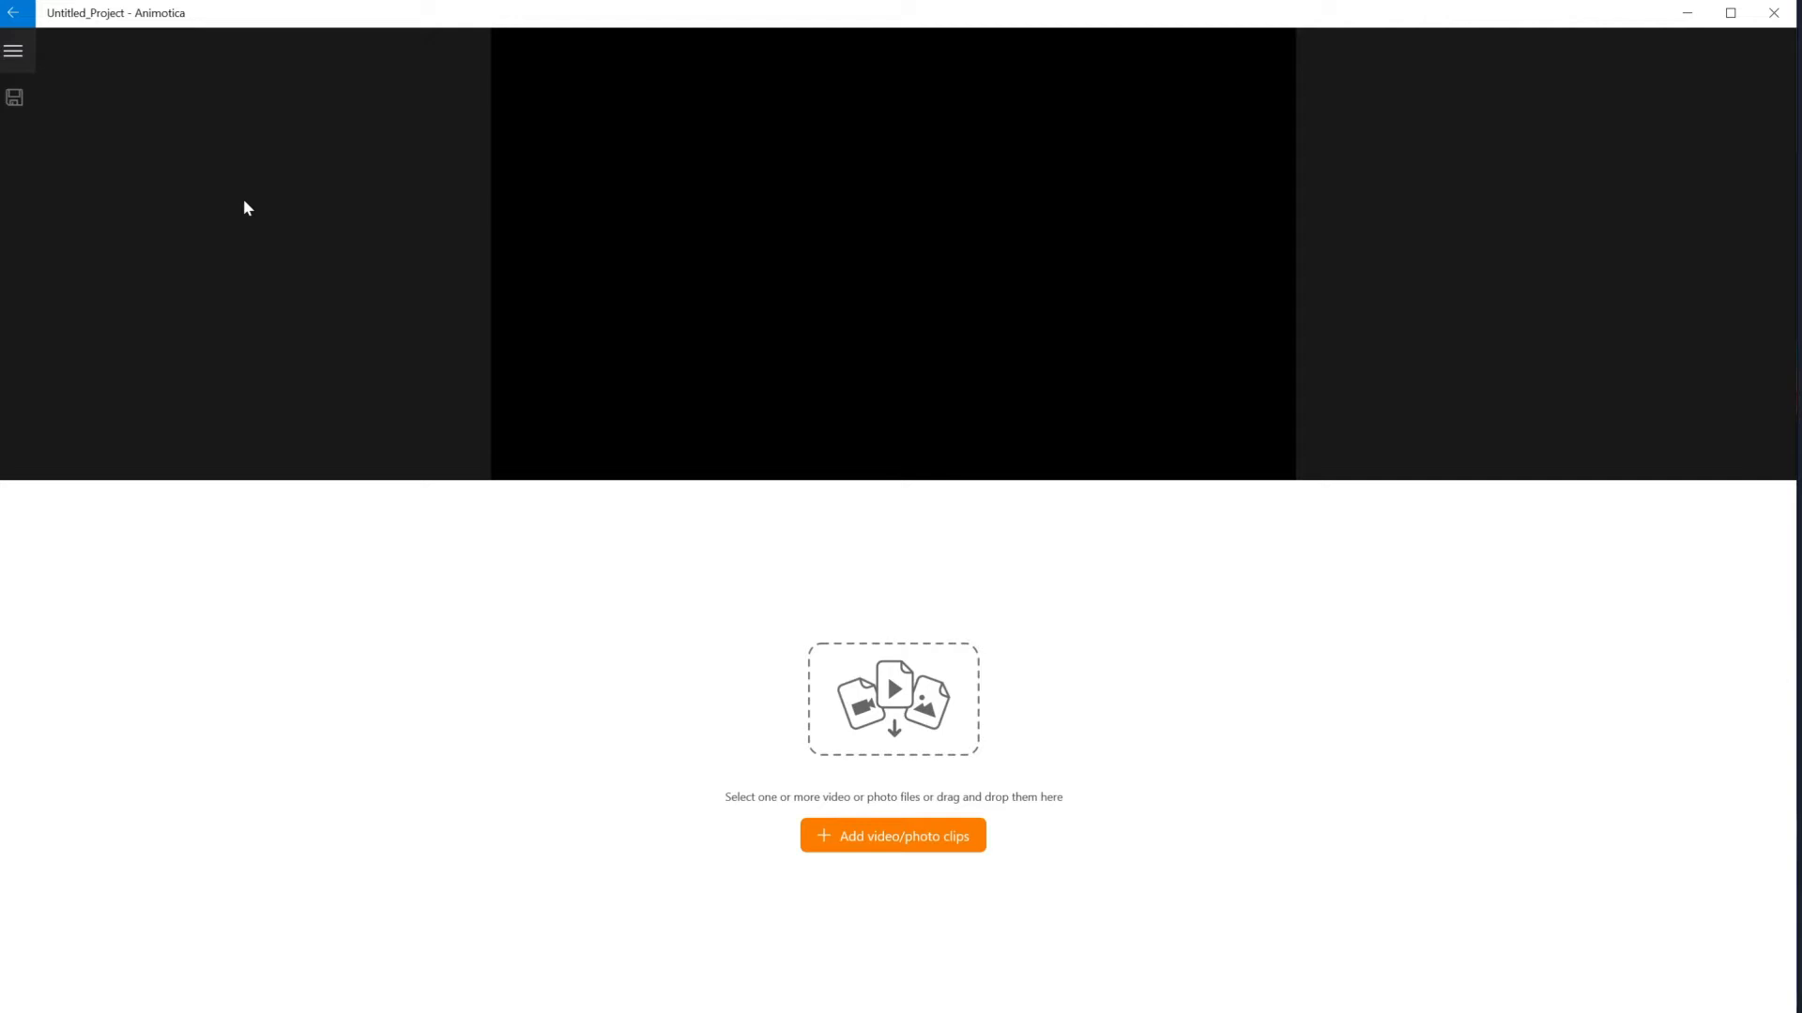
click(892, 835)
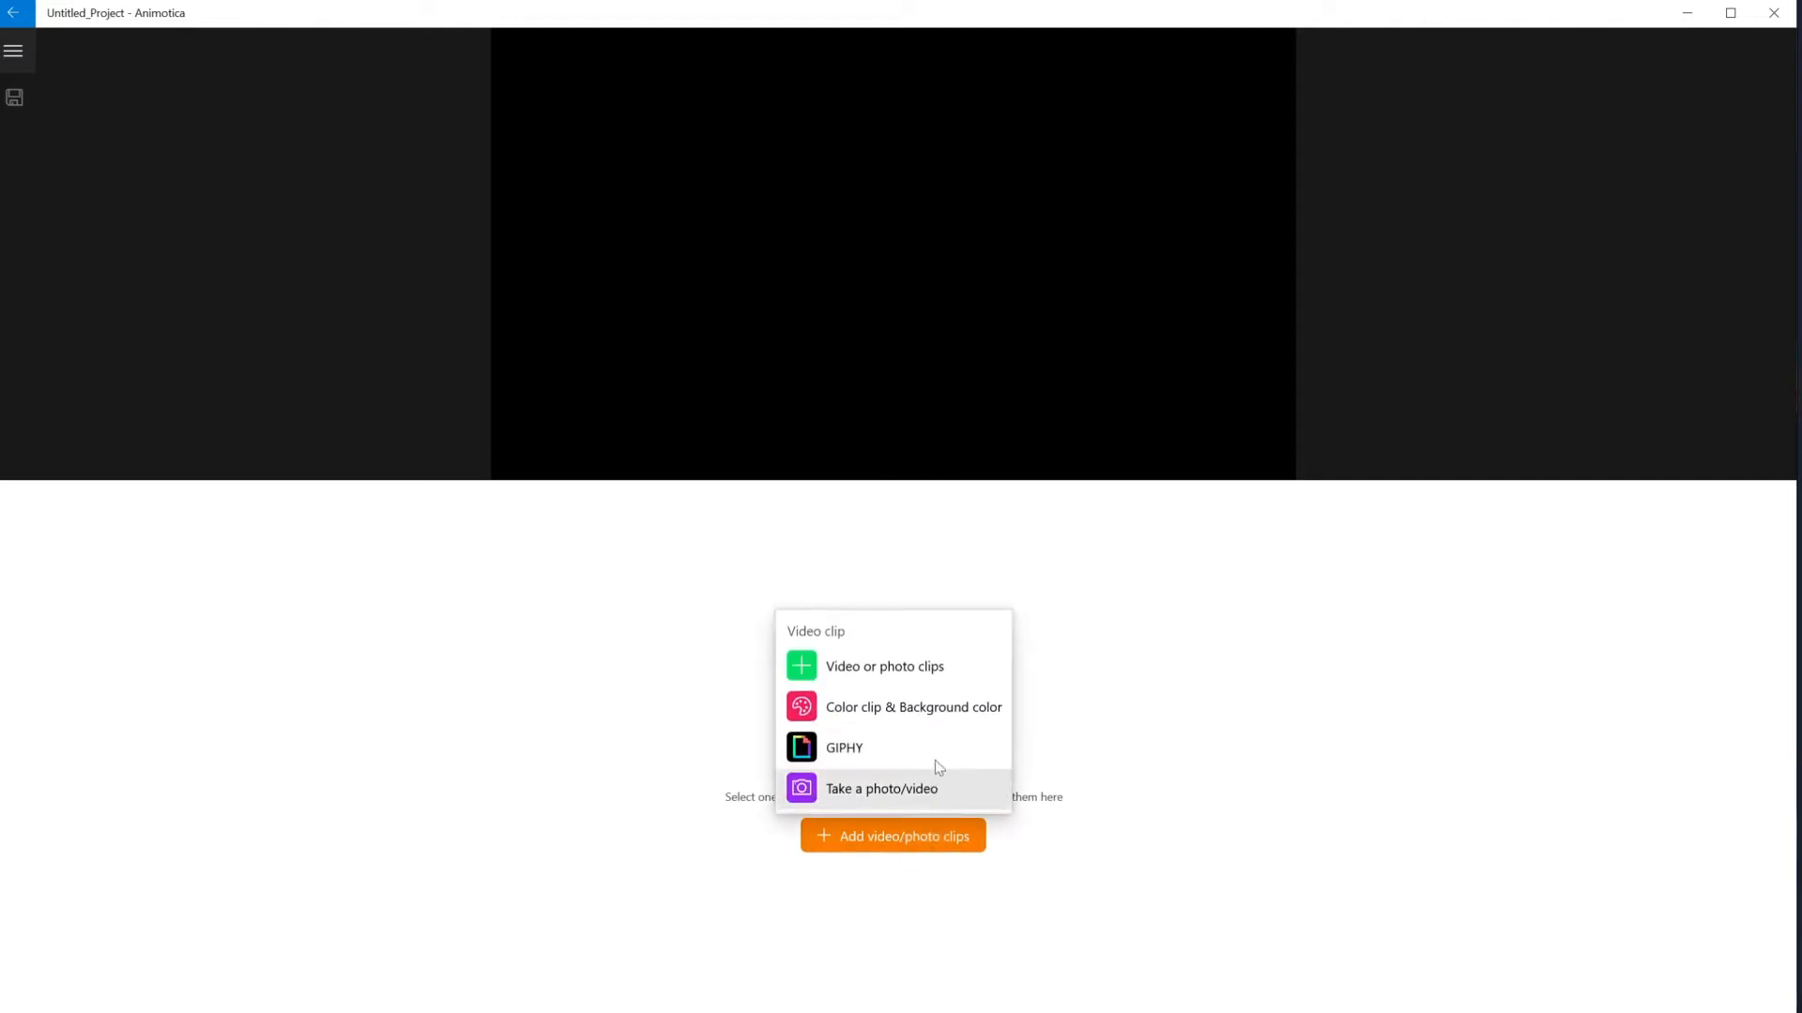
click(884, 666)
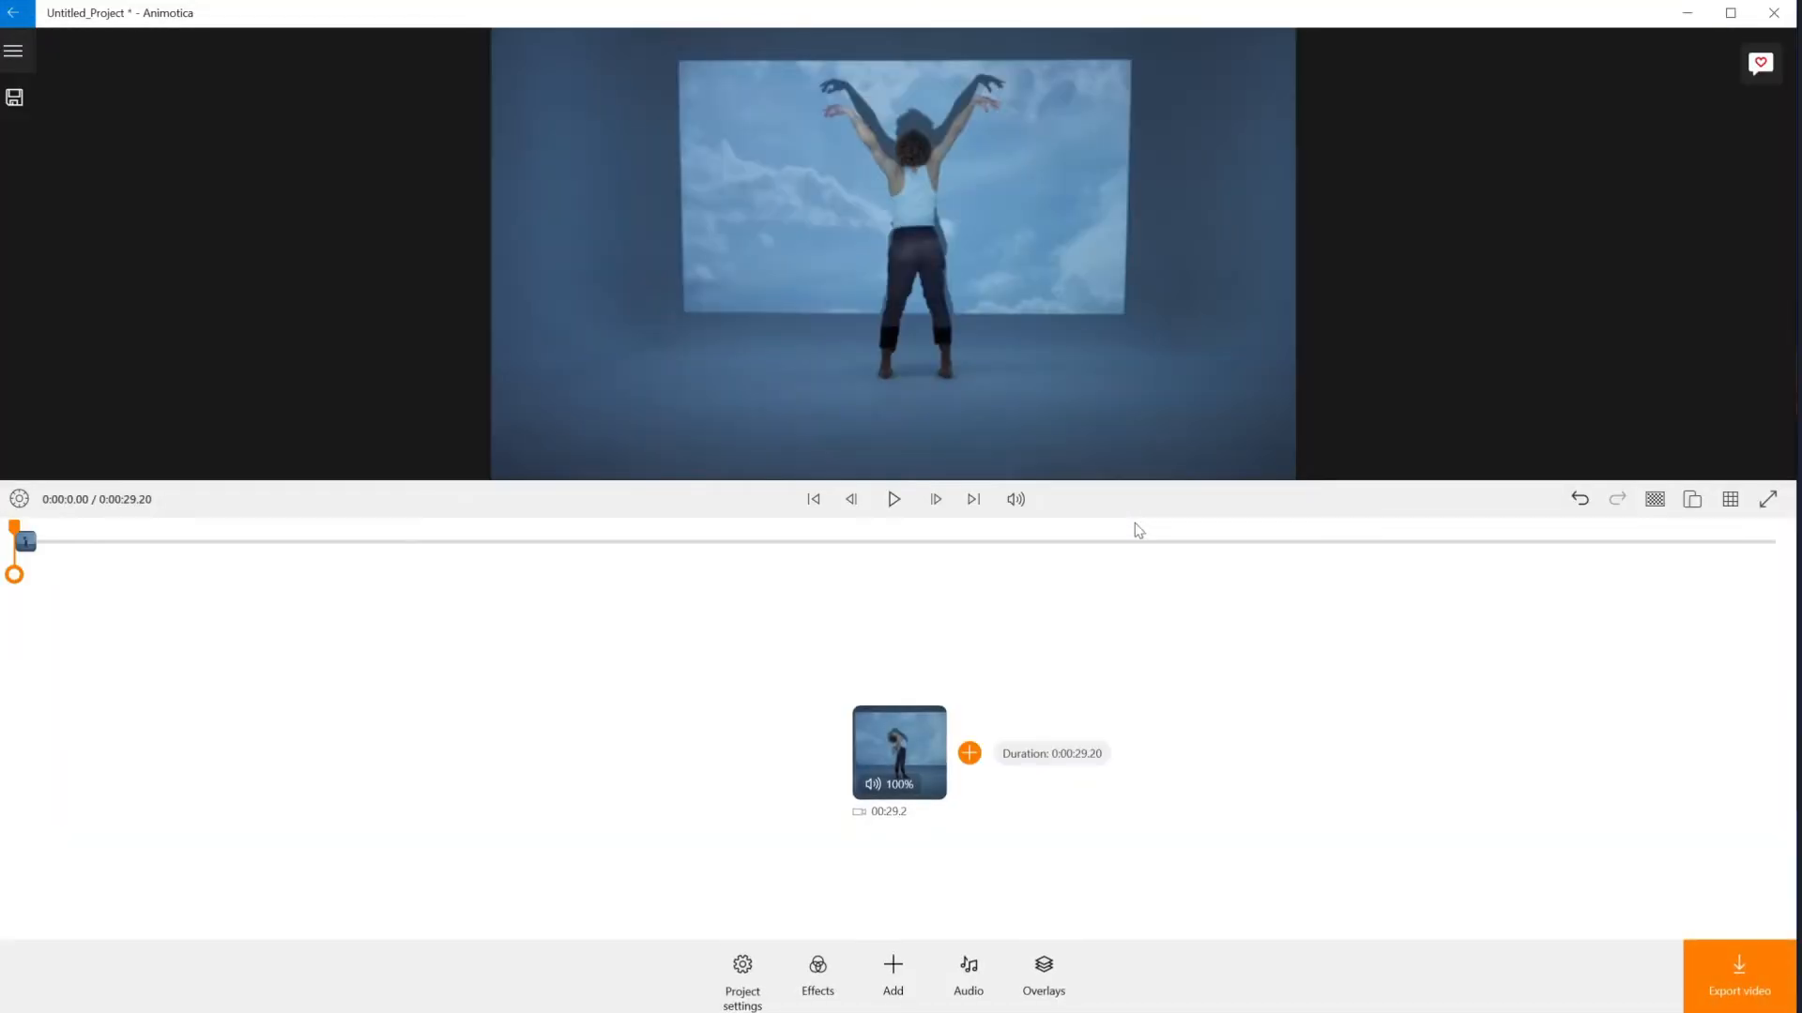
Preview the dance clip for a few seconds, pause, and select it for editing
click(893, 499)
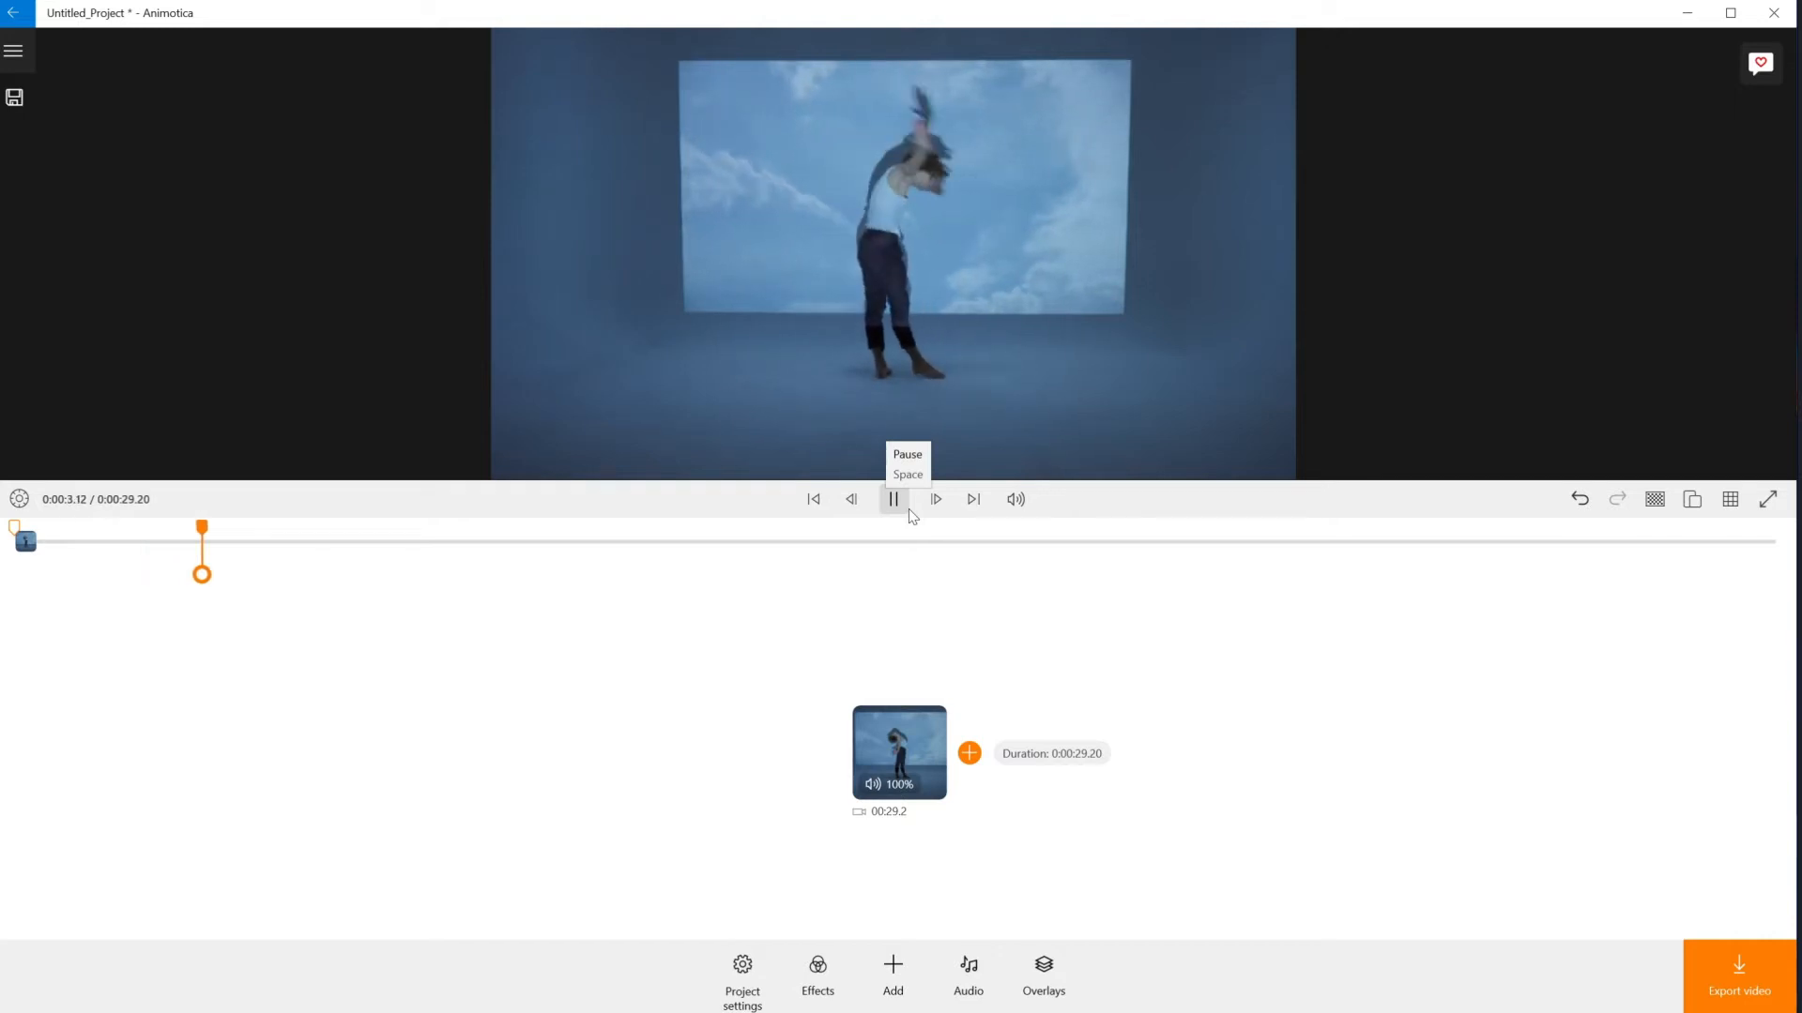
click(893, 499)
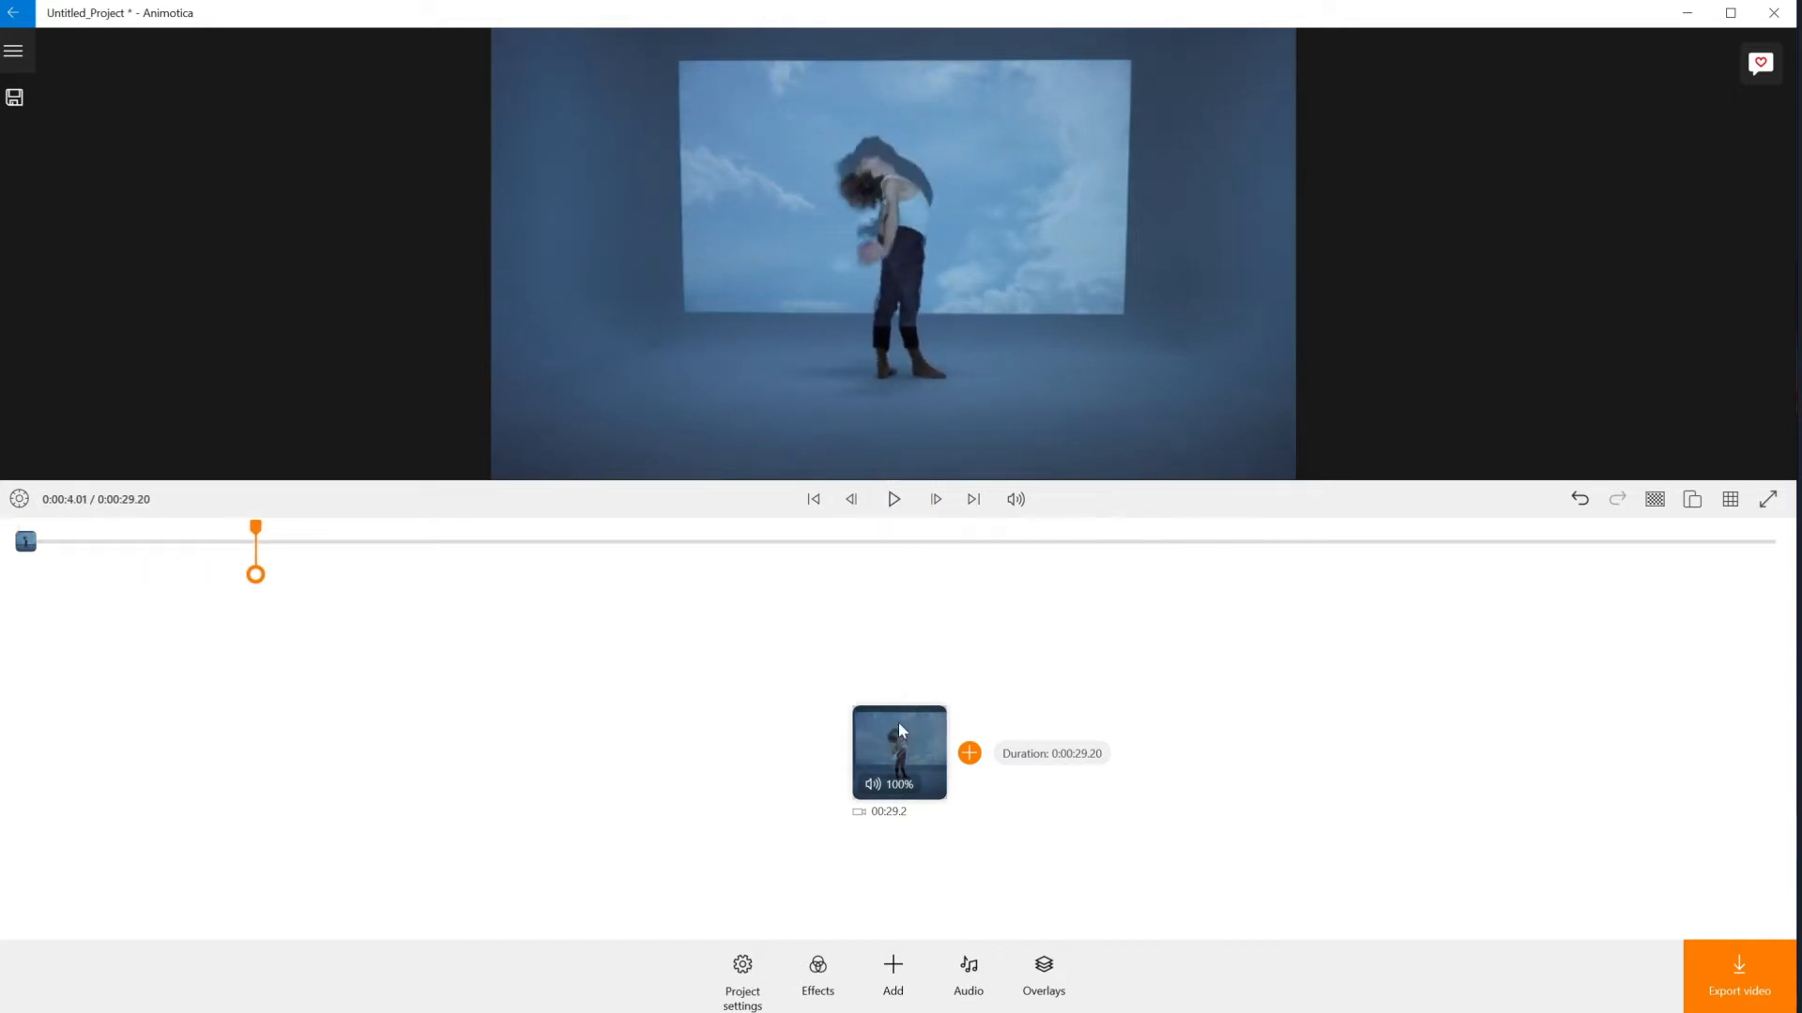
click(899, 752)
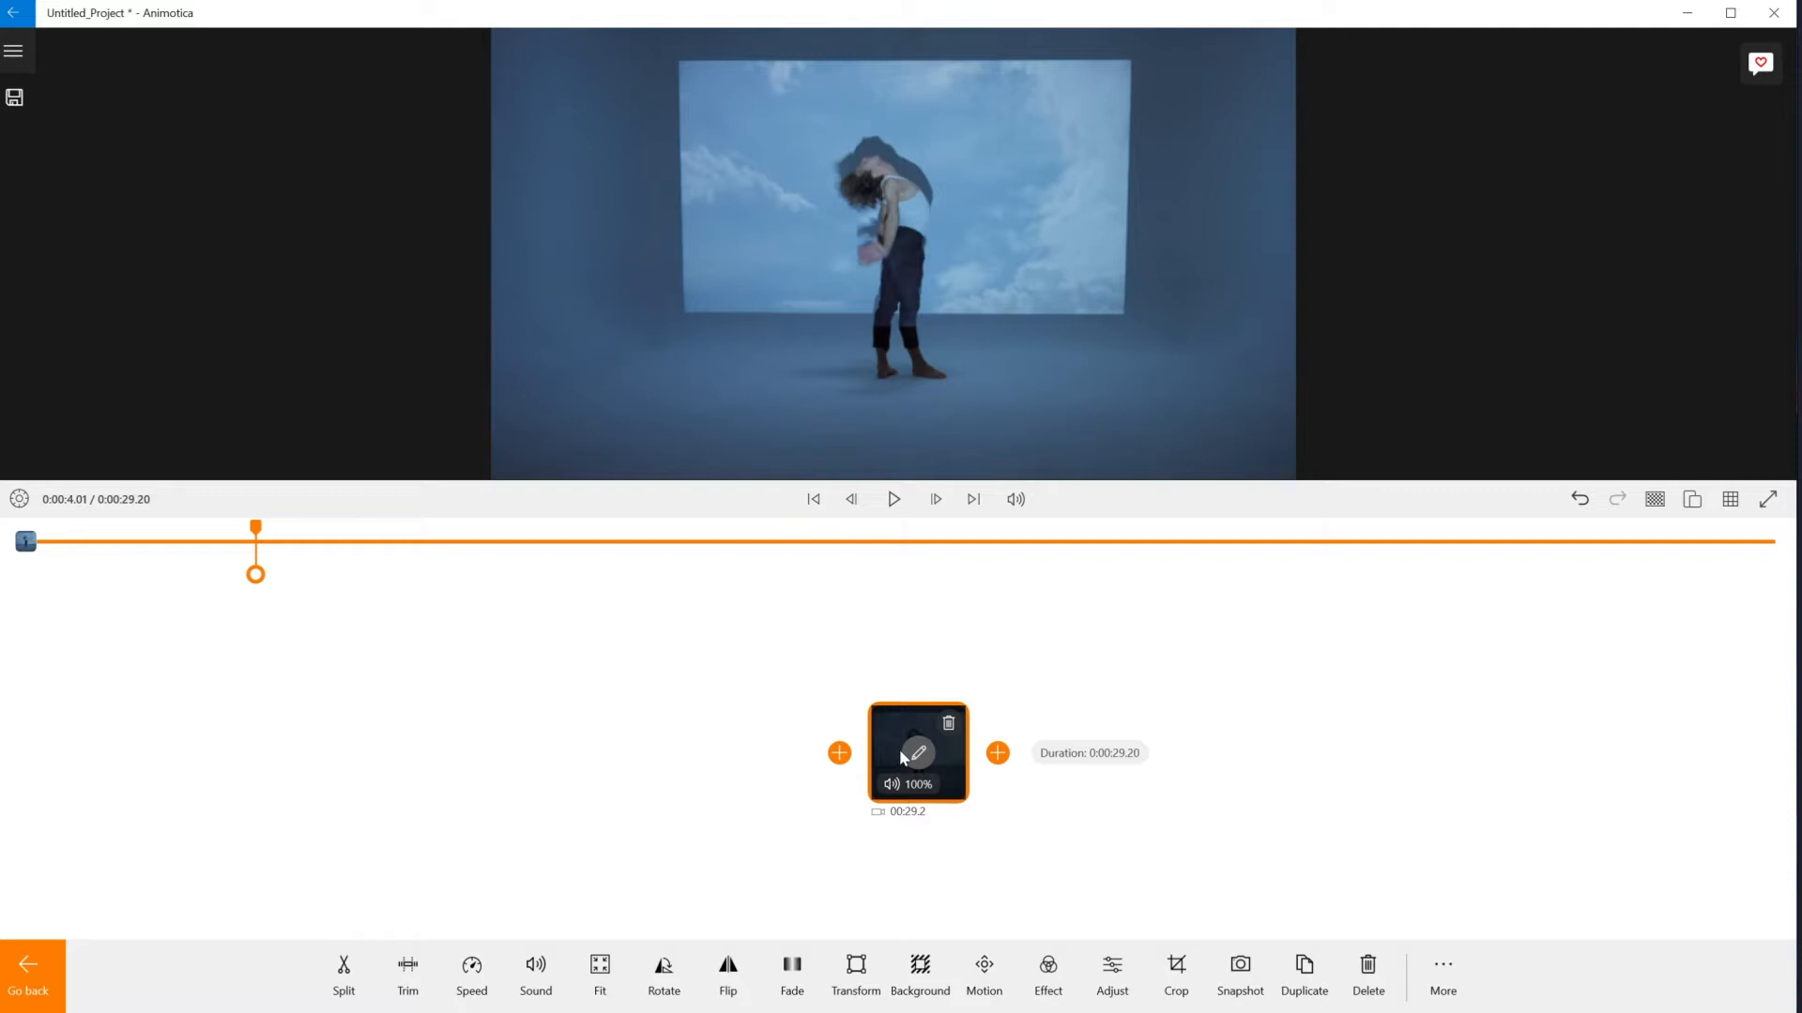
click(1175, 970)
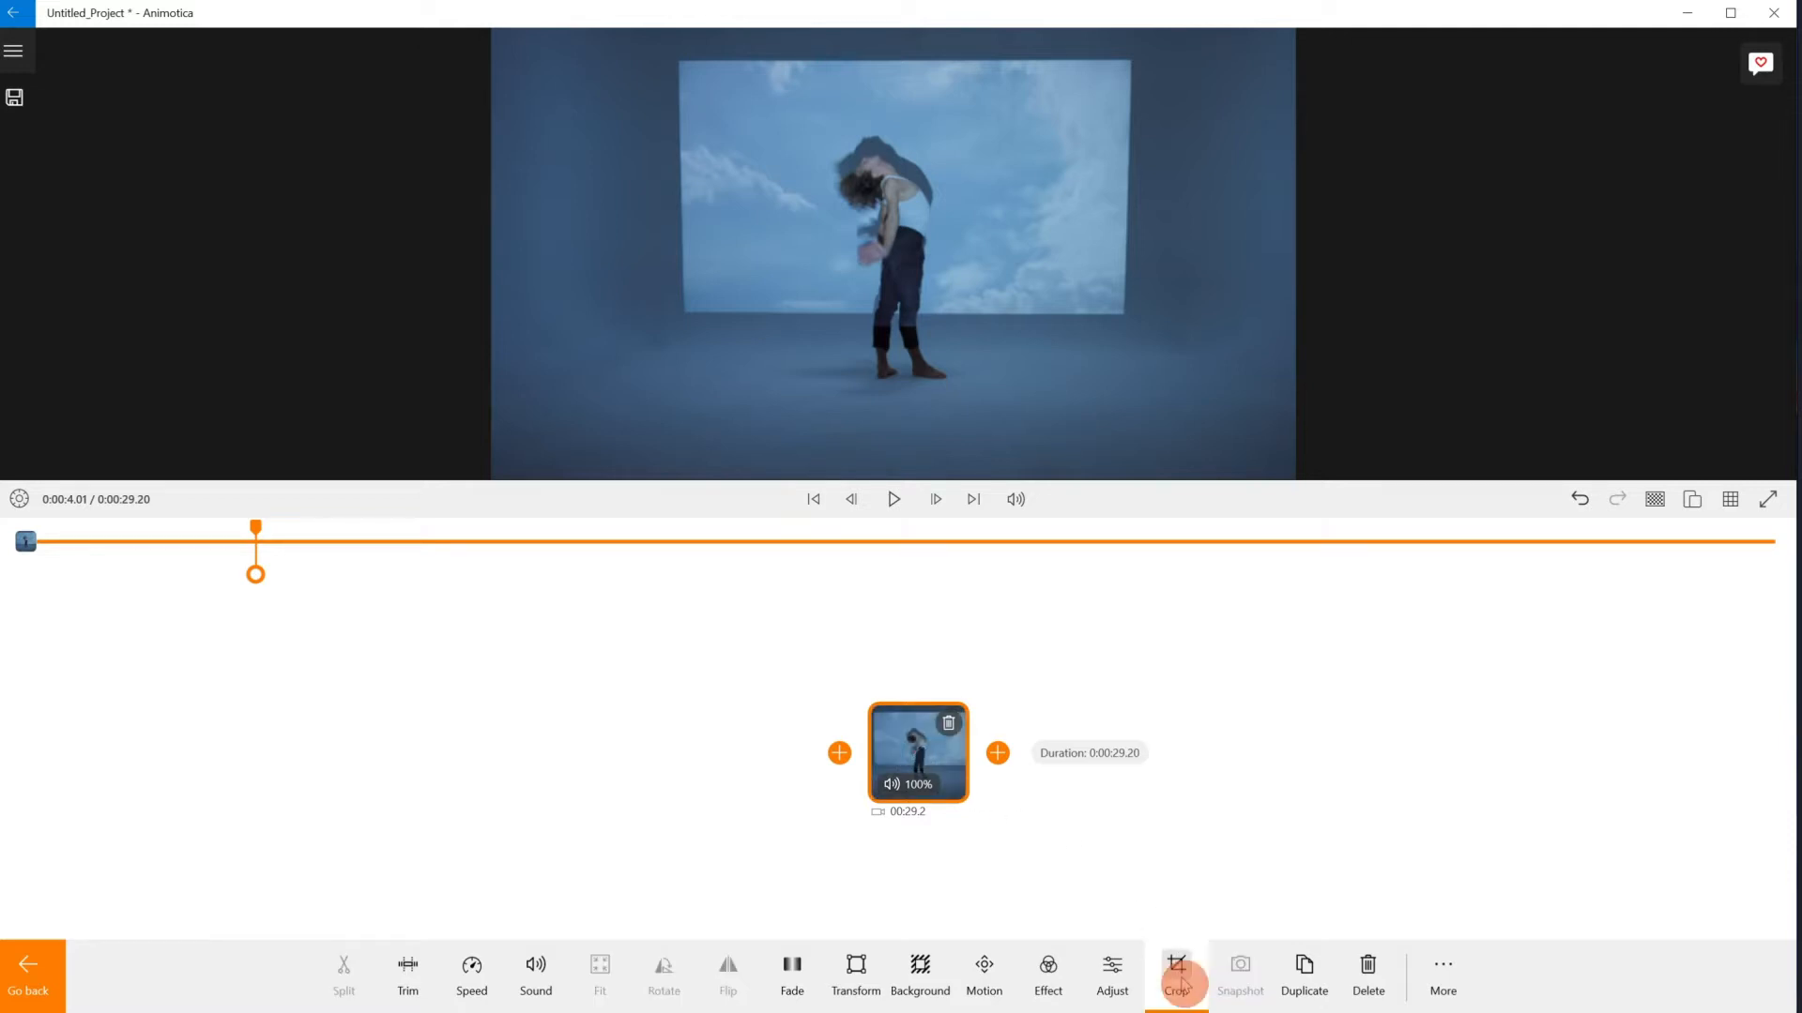
Crop the clip's left and right sides down to a narrow portrait strip
click(1175, 974)
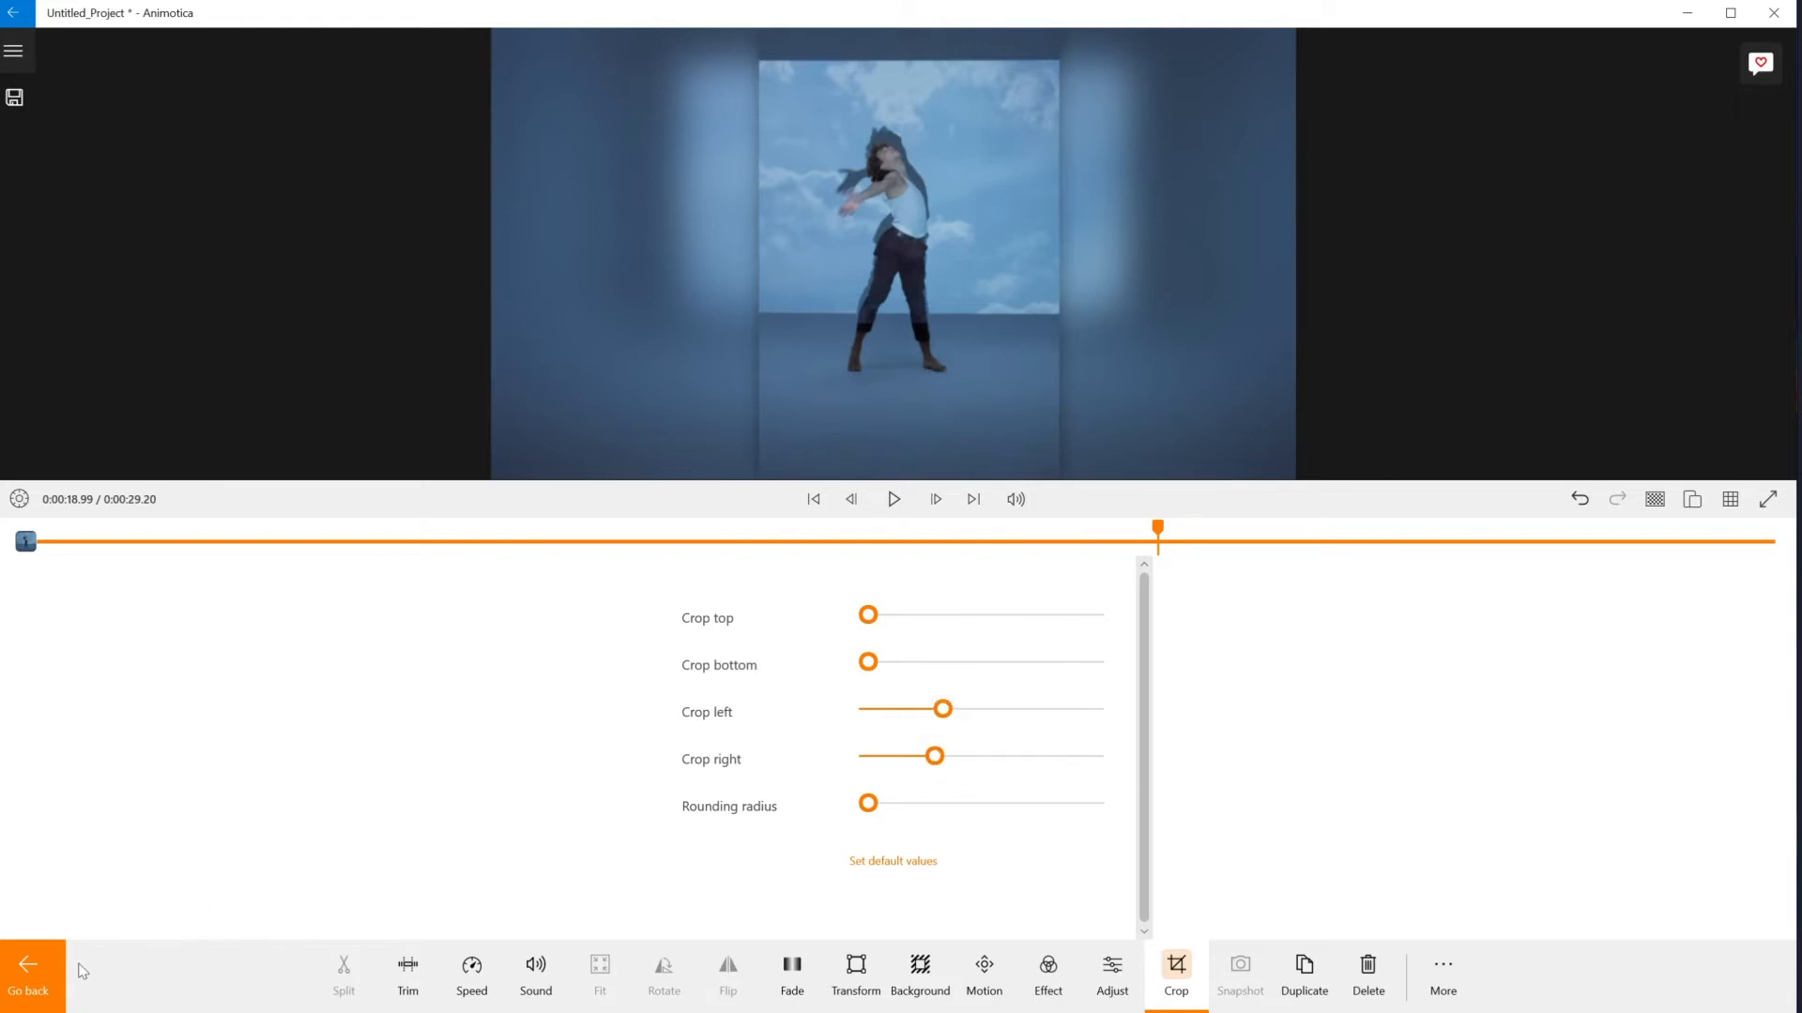
click(1175, 970)
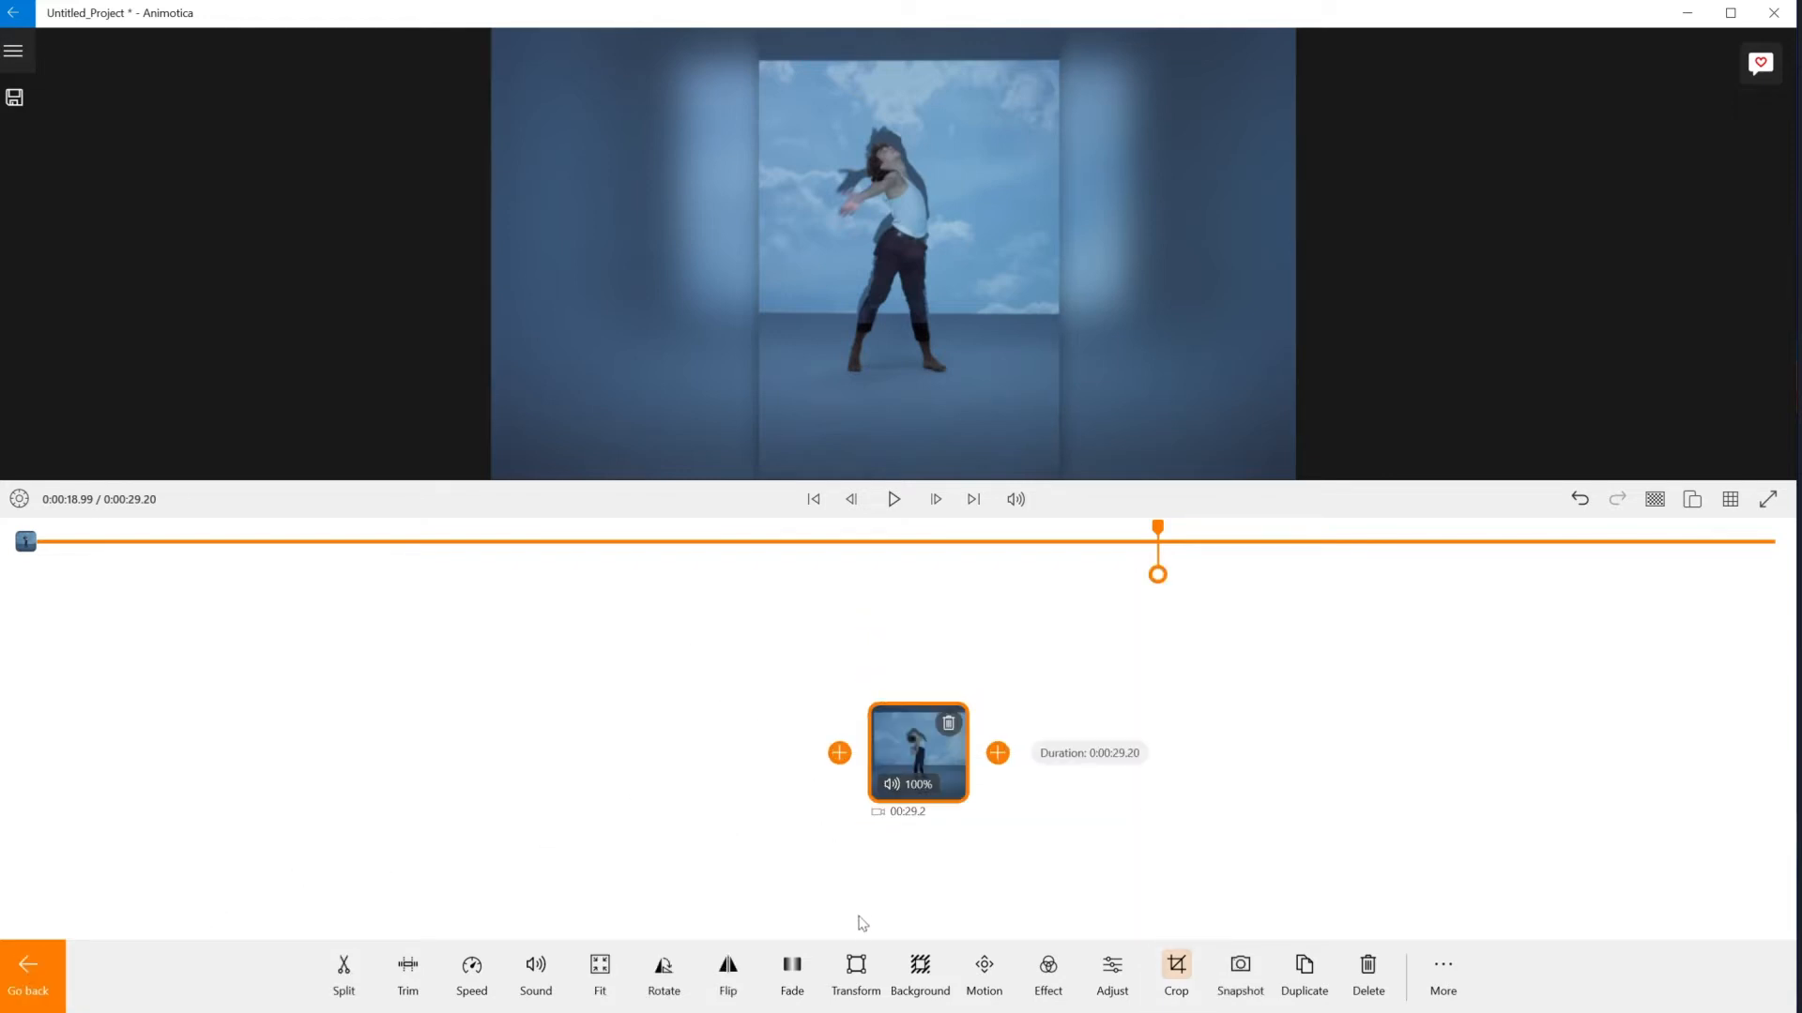
Scale the cropped clip smaller and offset it to the right over a blurred fill
click(856, 974)
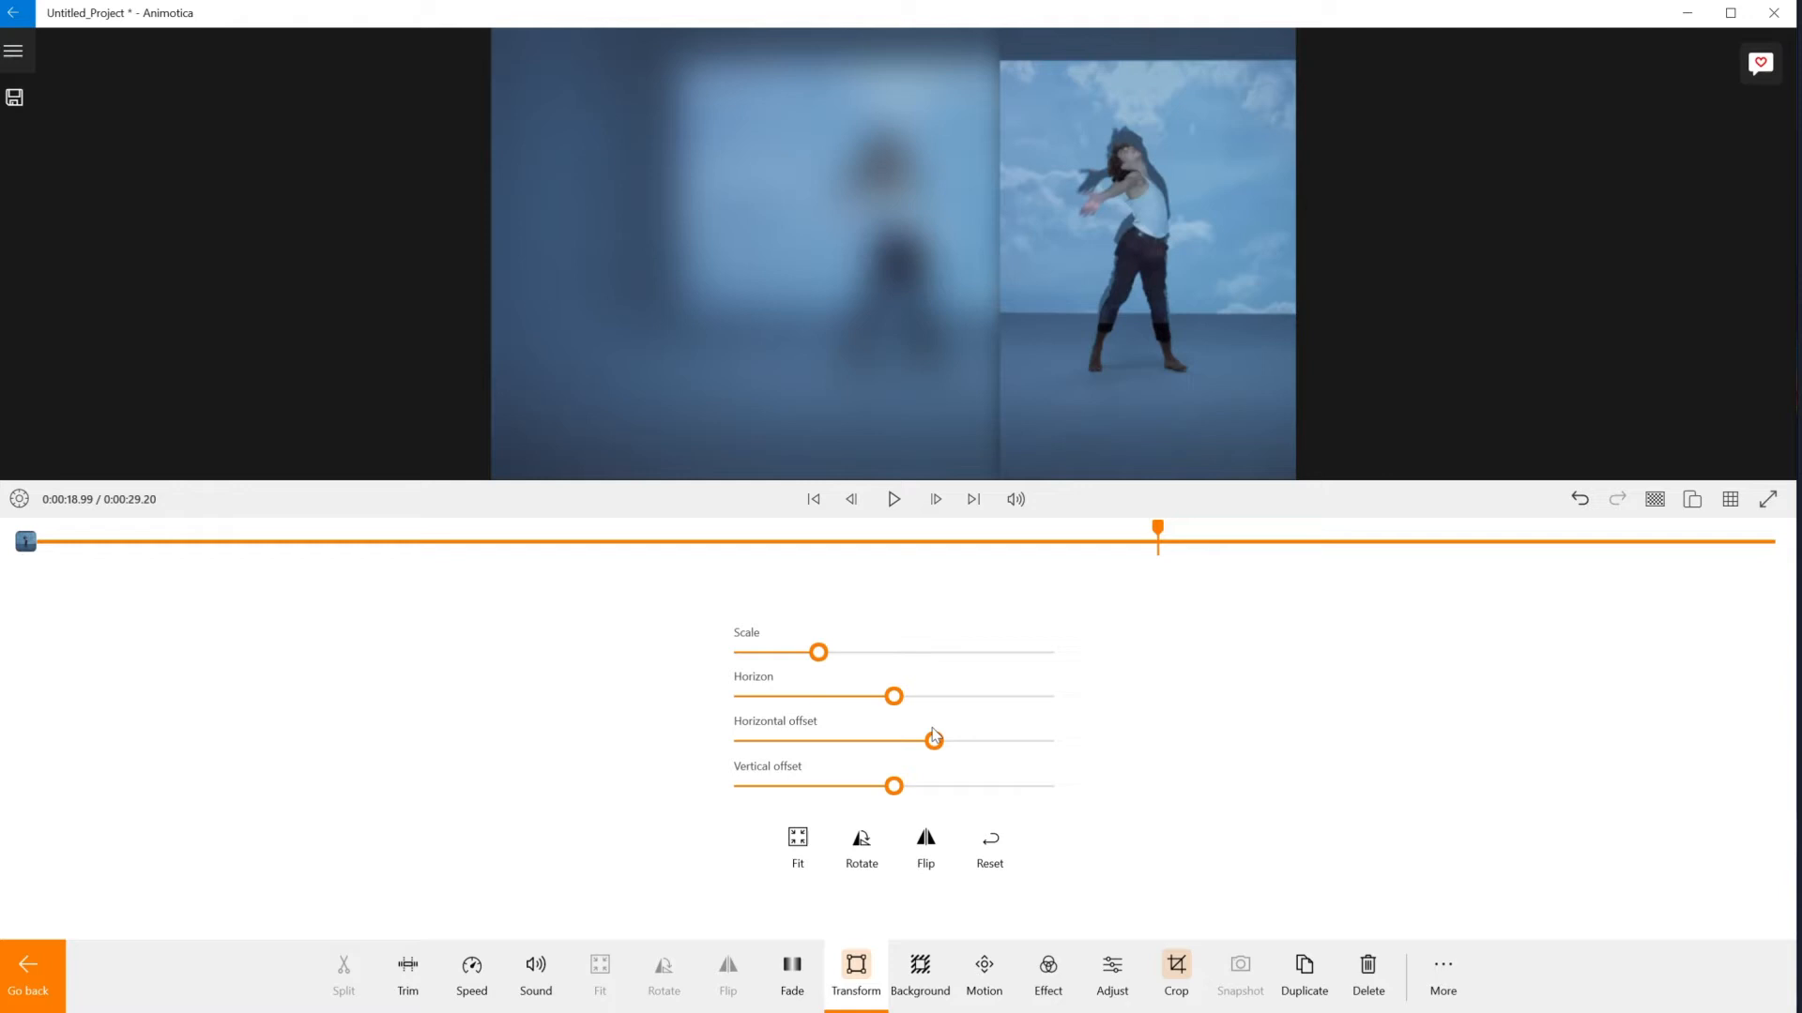
click(920, 974)
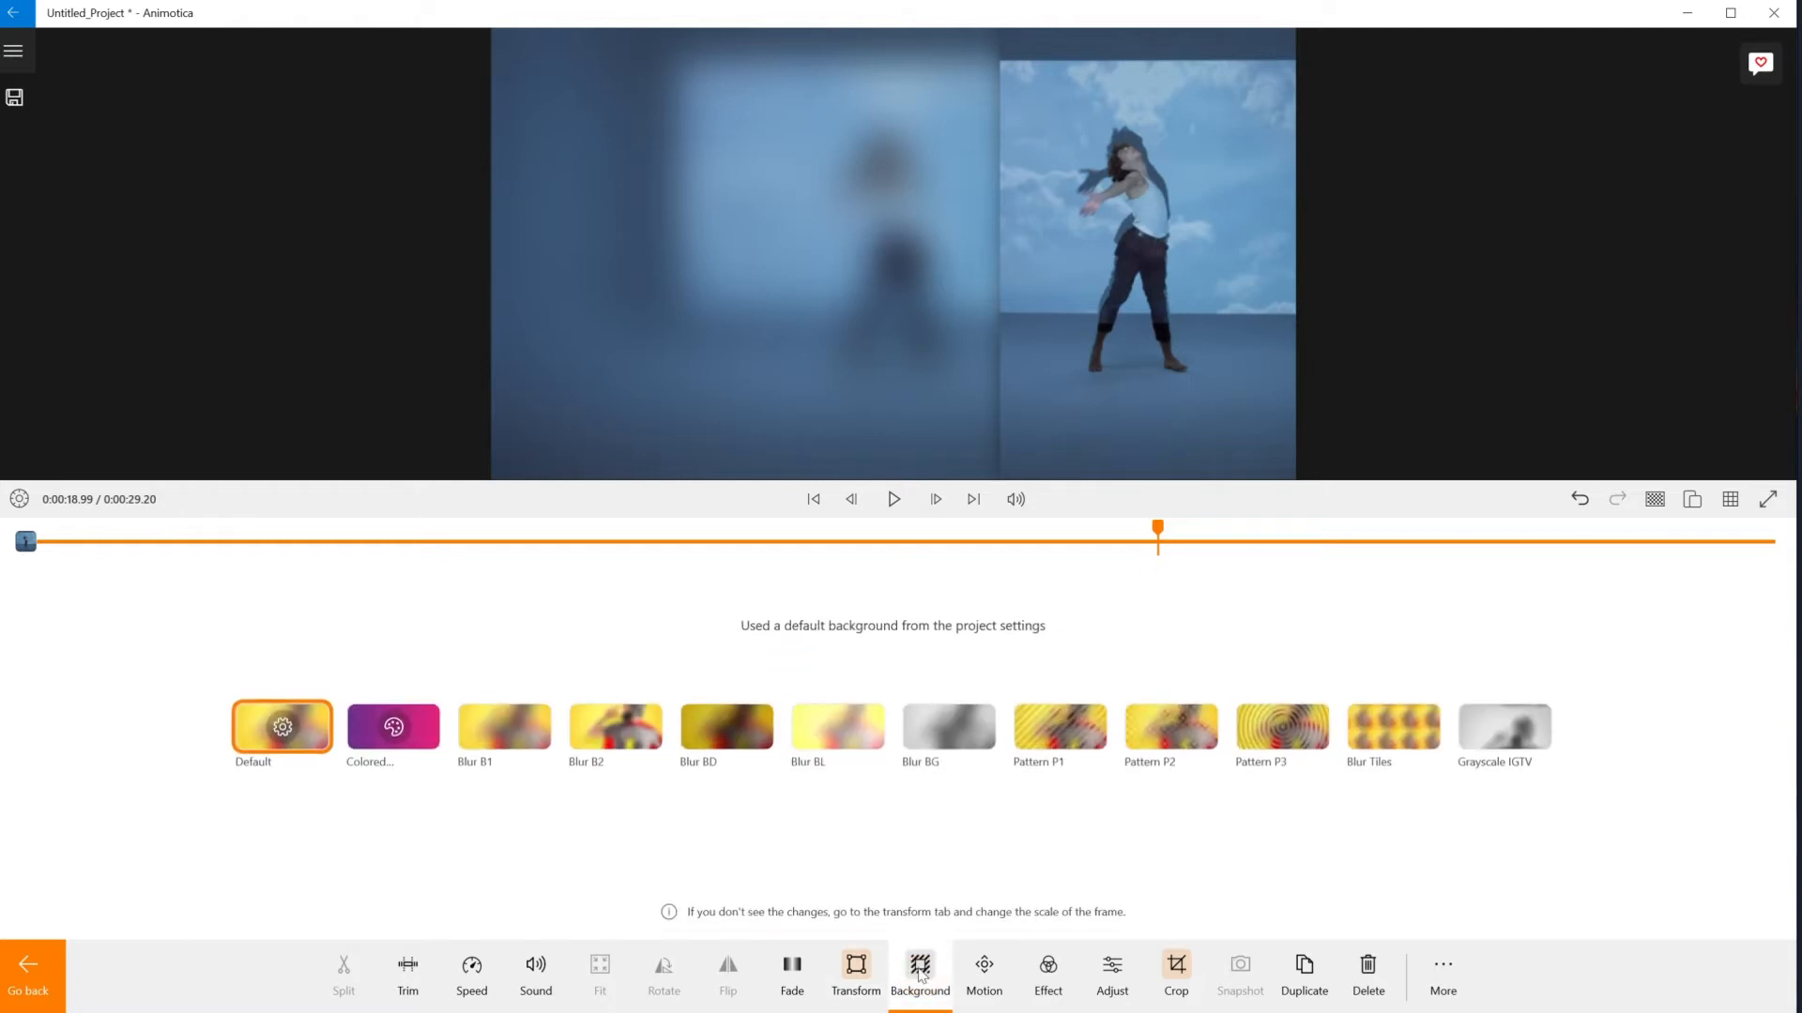
Cycle through Blur B2, Blur BL, Pattern P3 and Grayscale presets, then choose a Colored background
click(613, 726)
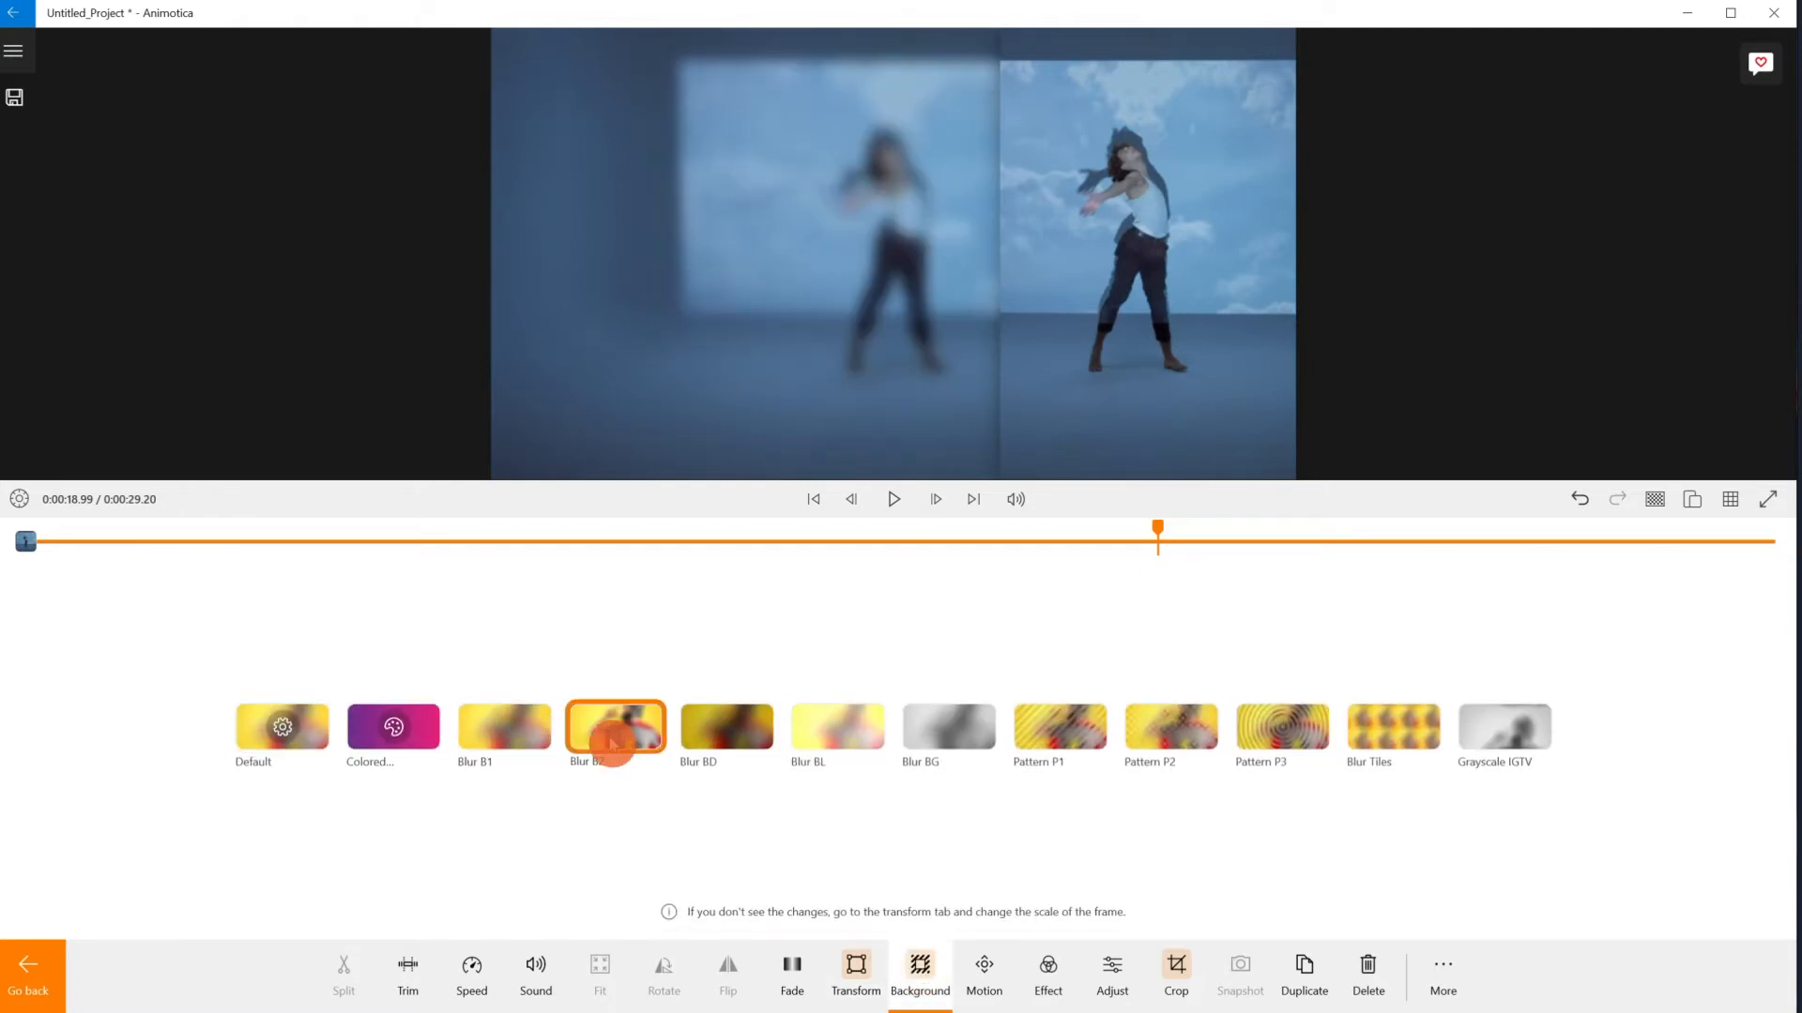
click(837, 728)
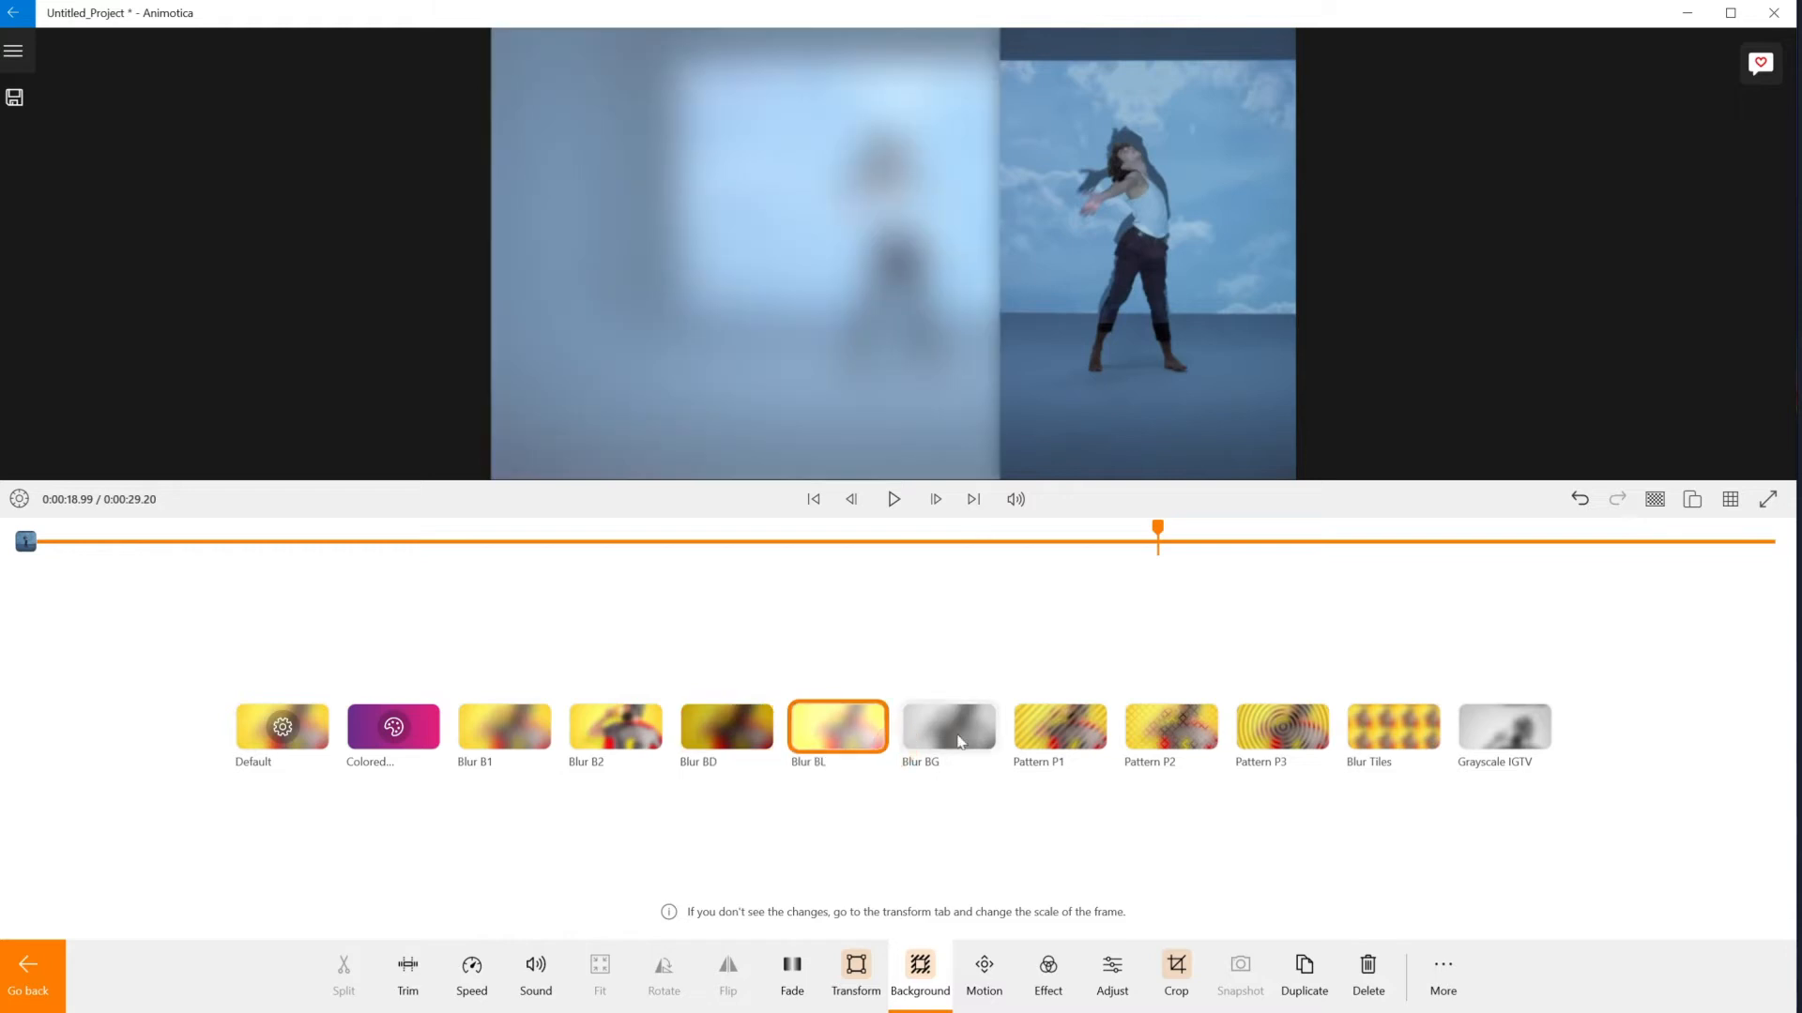
click(1280, 726)
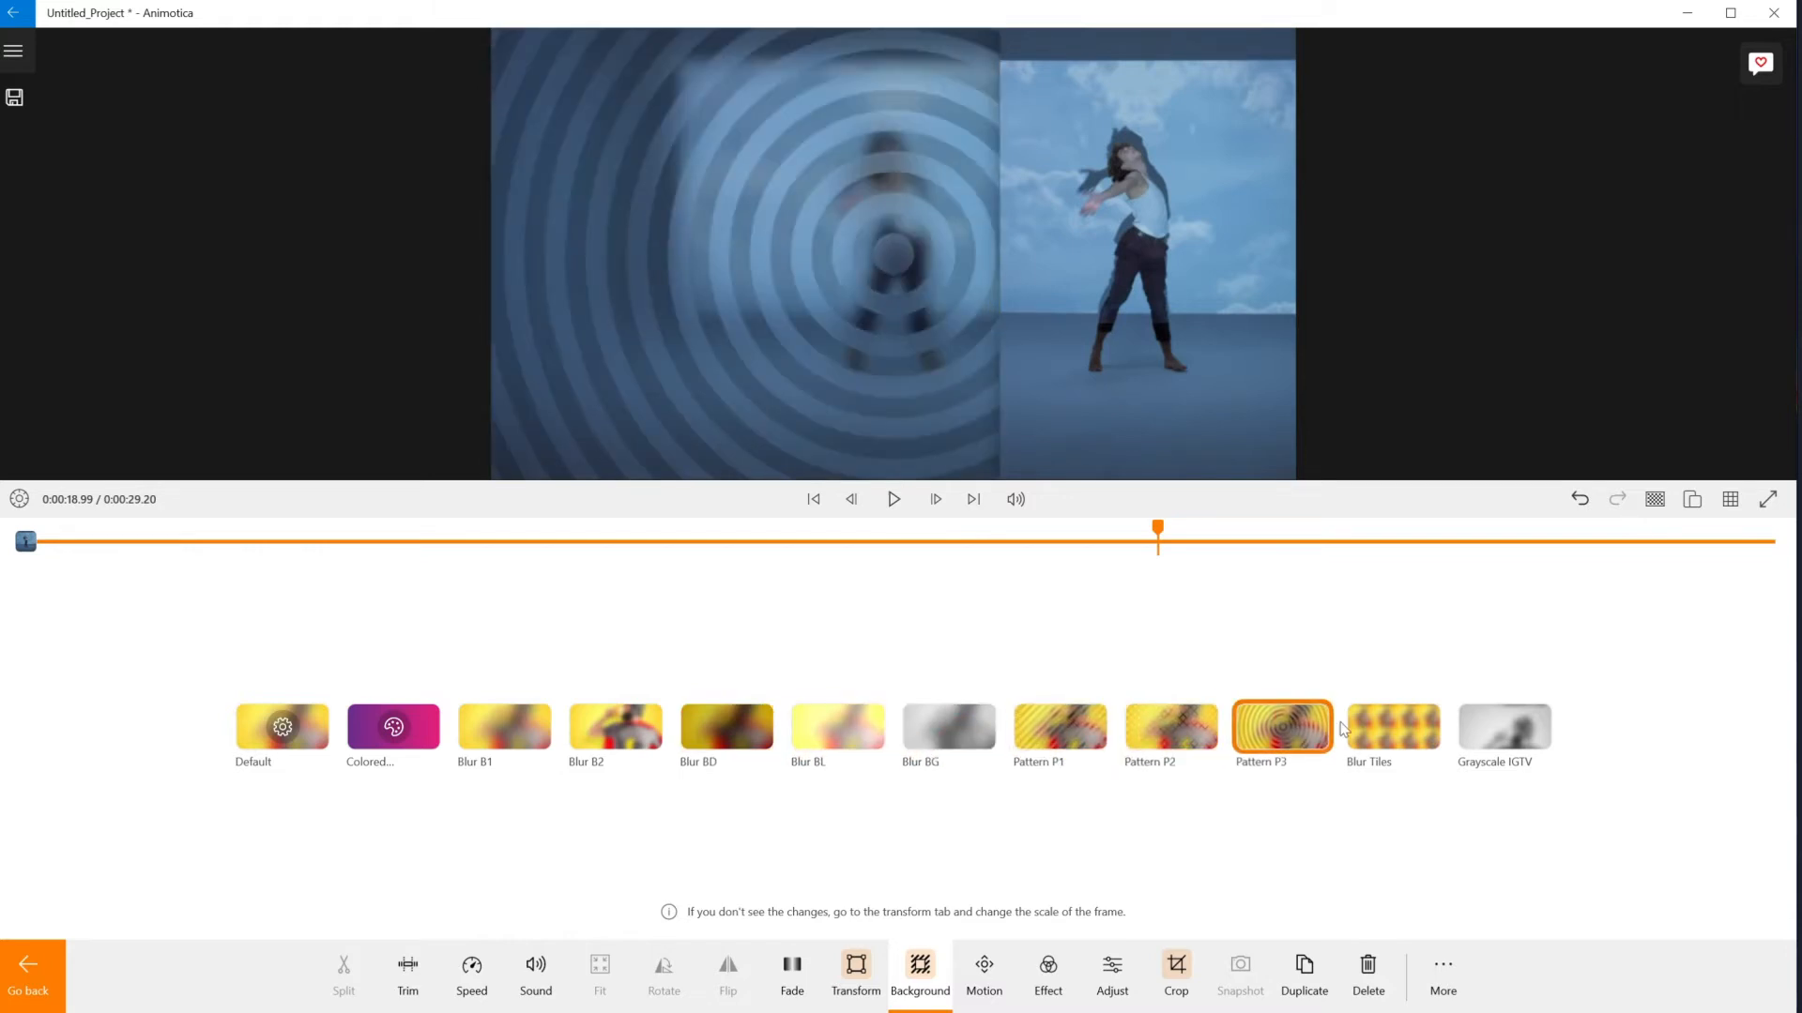
click(1503, 728)
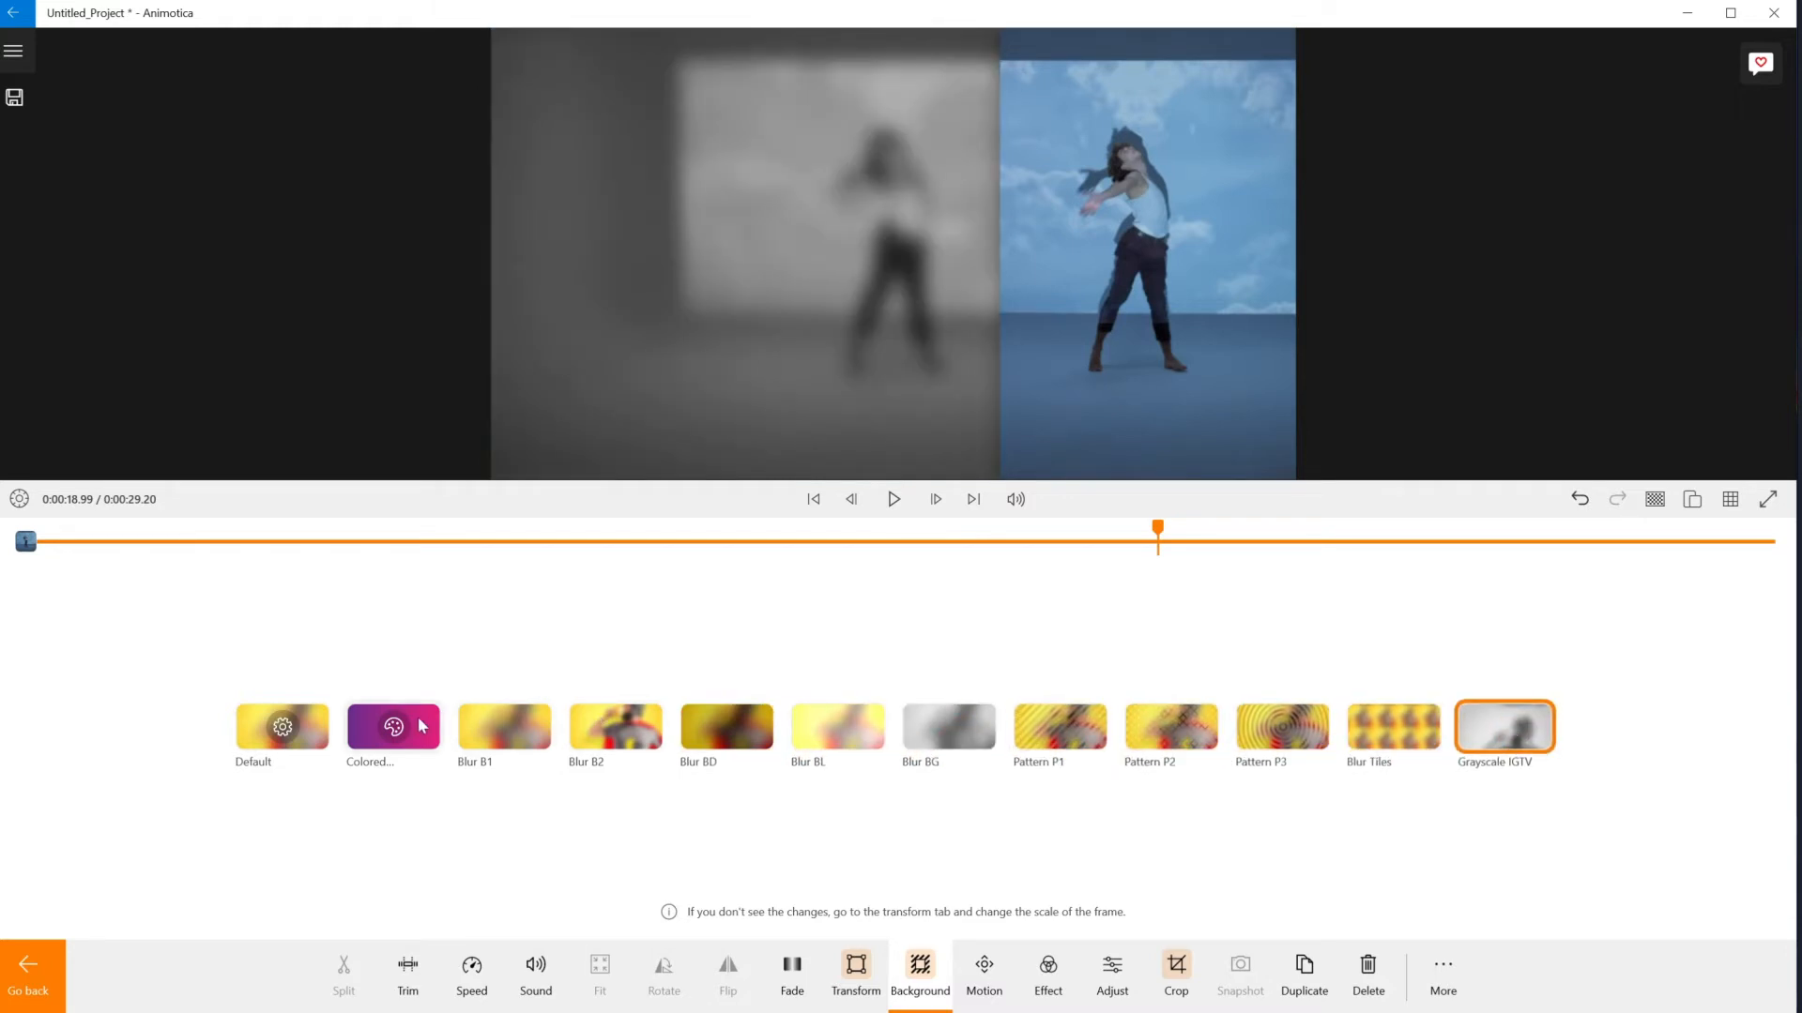
click(392, 727)
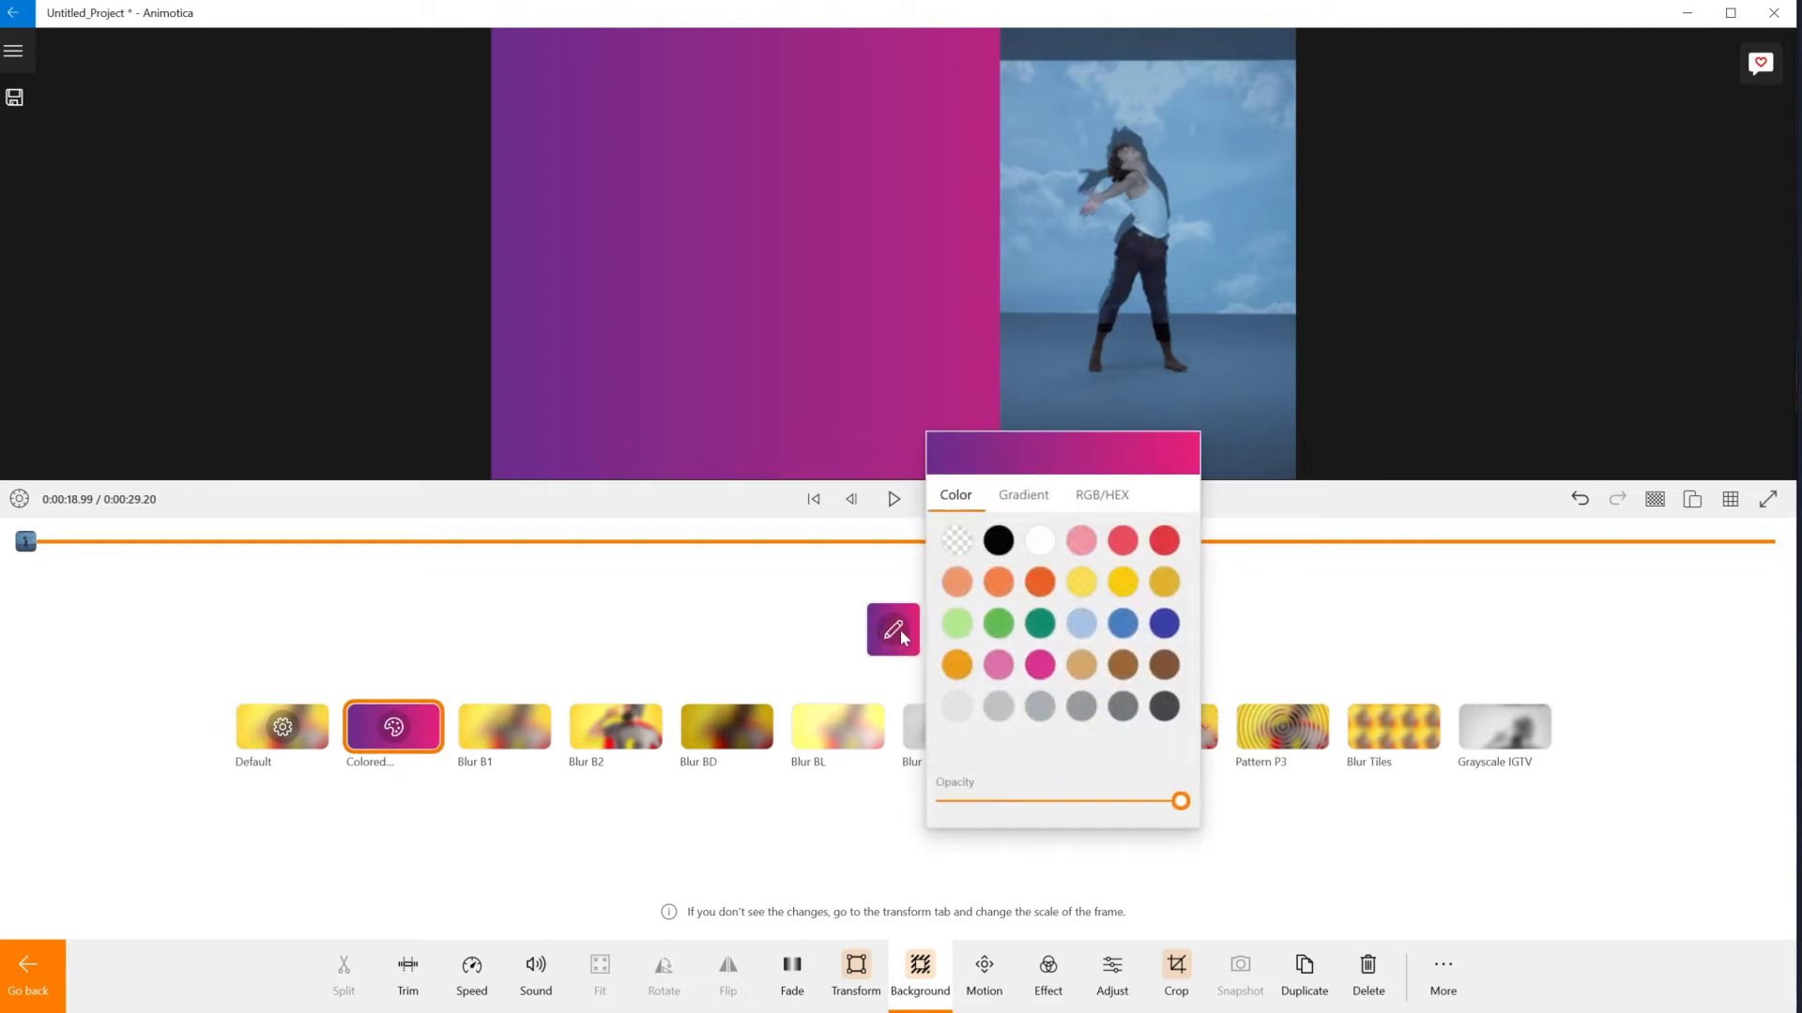
Set the background colour to a dark navy blue in the RGB/HEX picker
click(1102, 493)
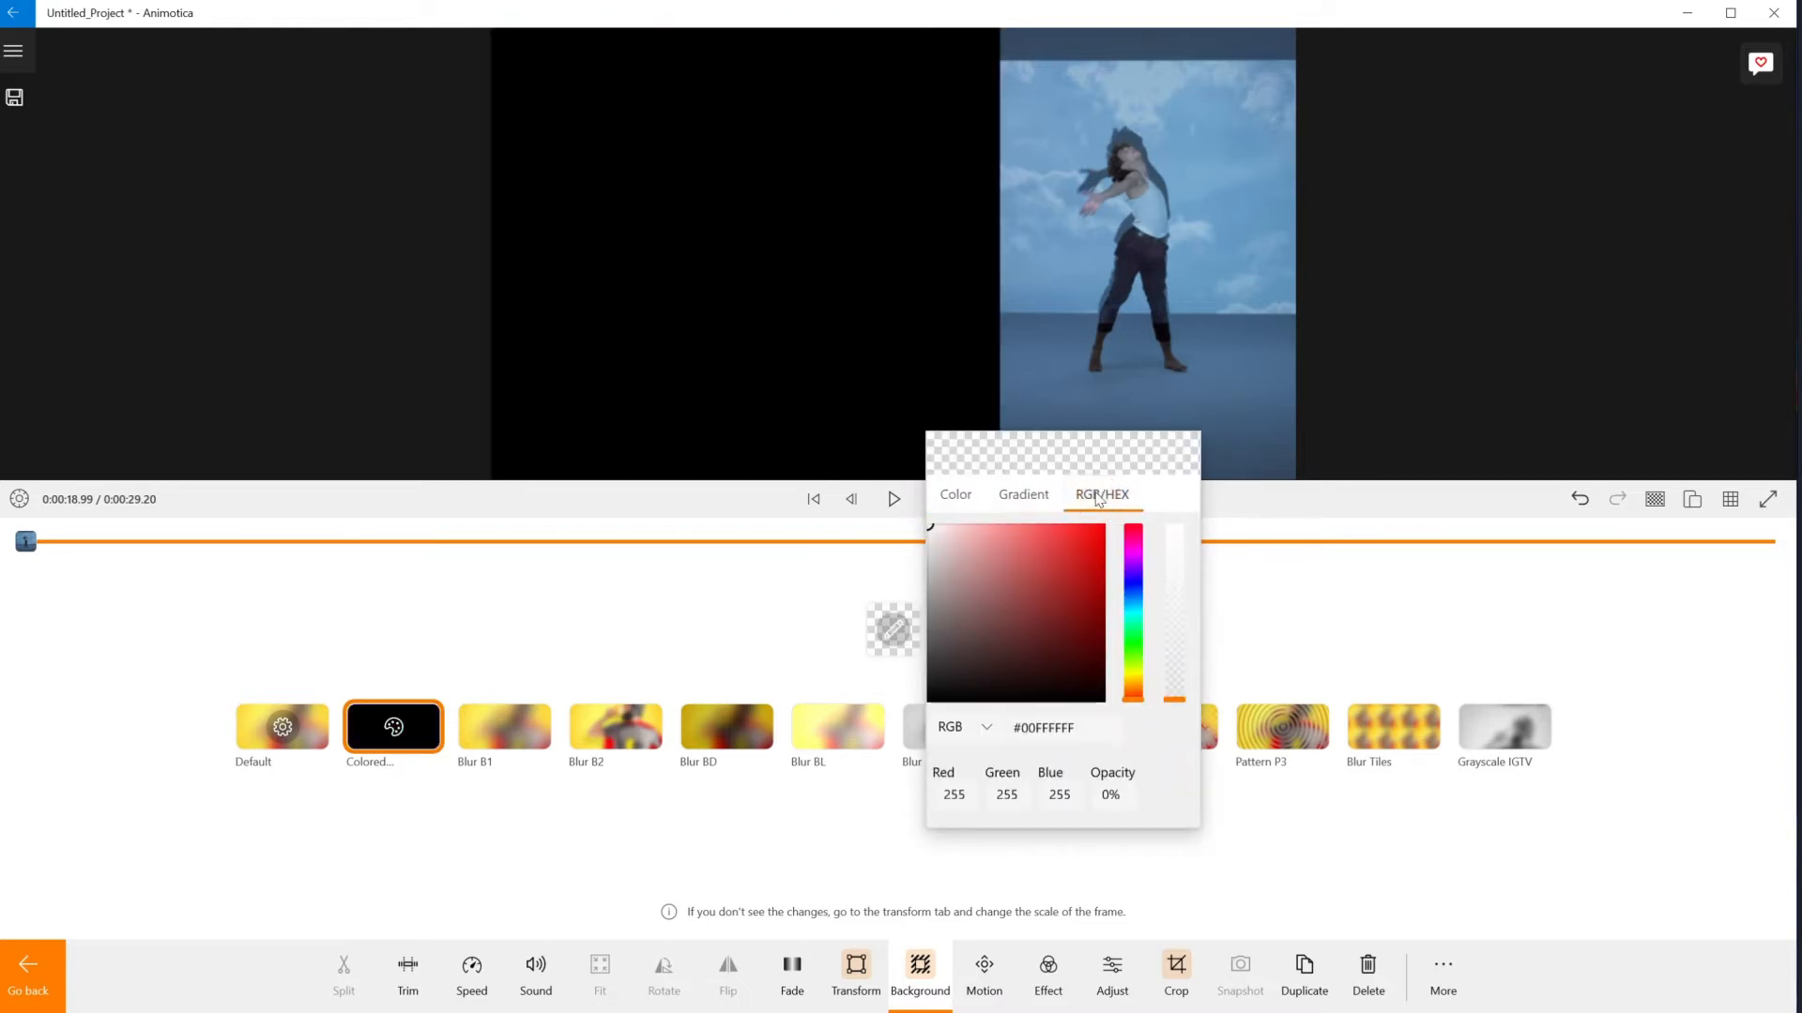
click(1131, 597)
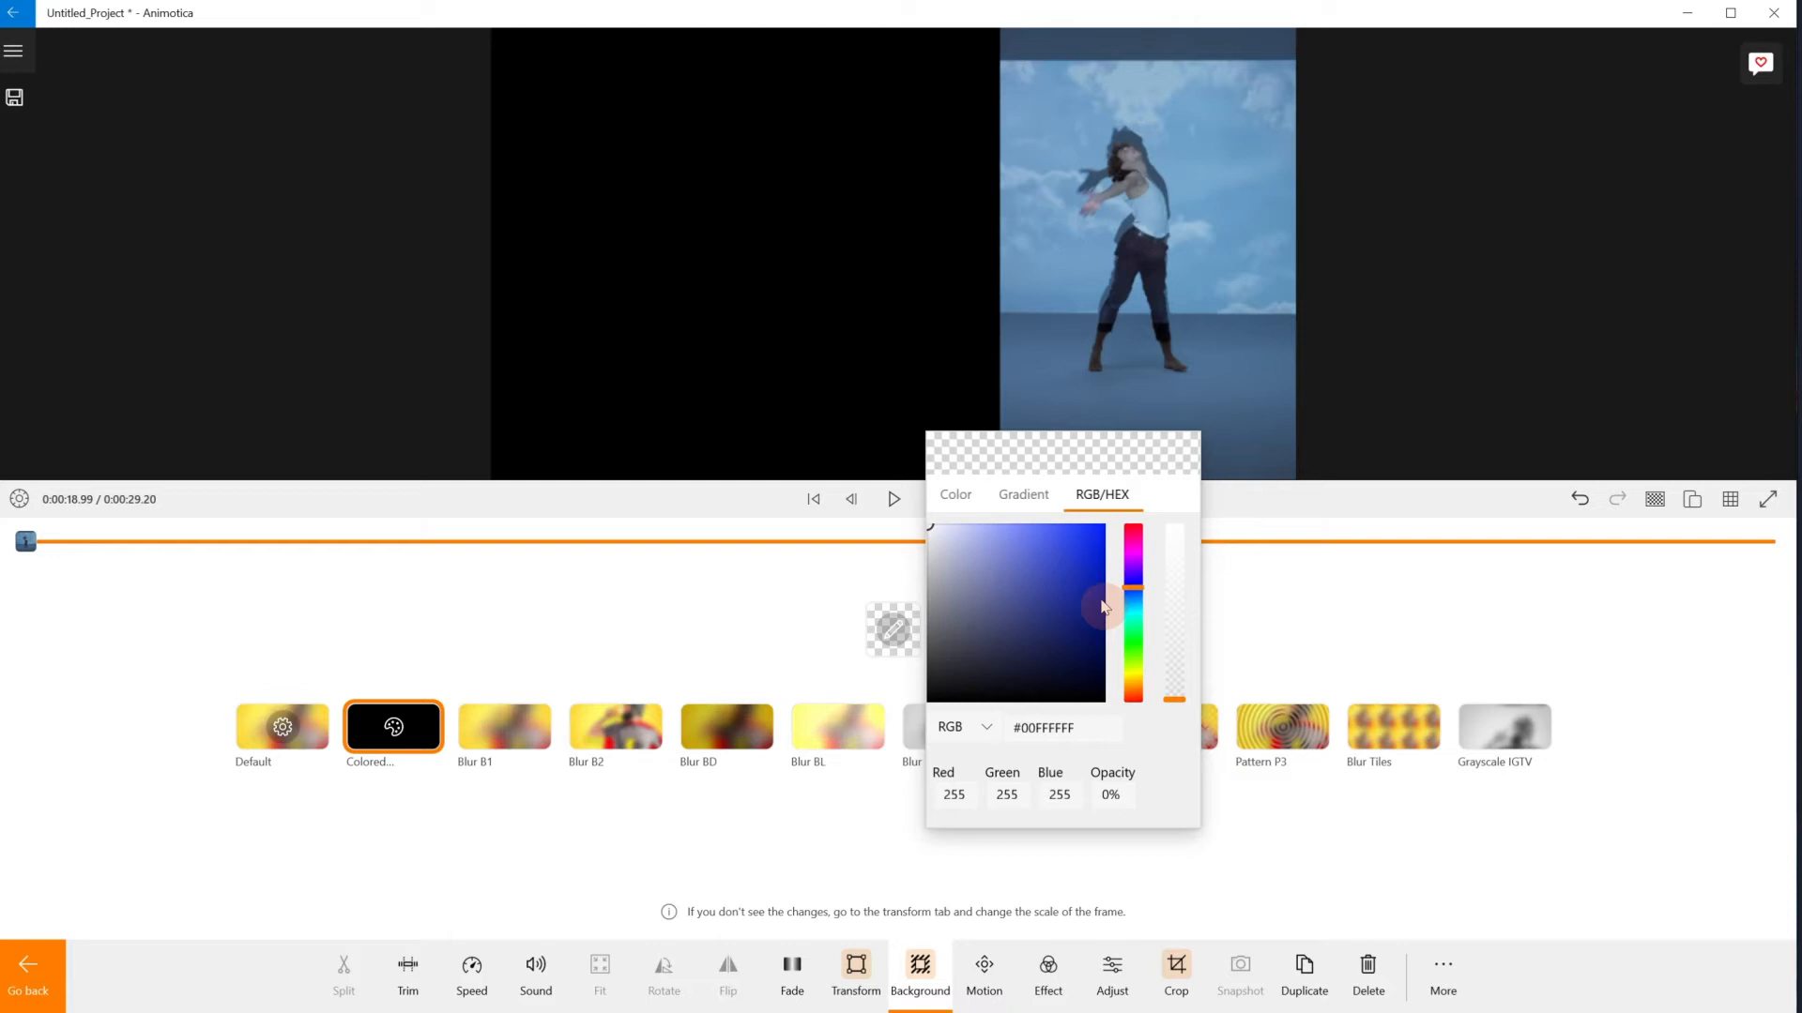
click(1047, 661)
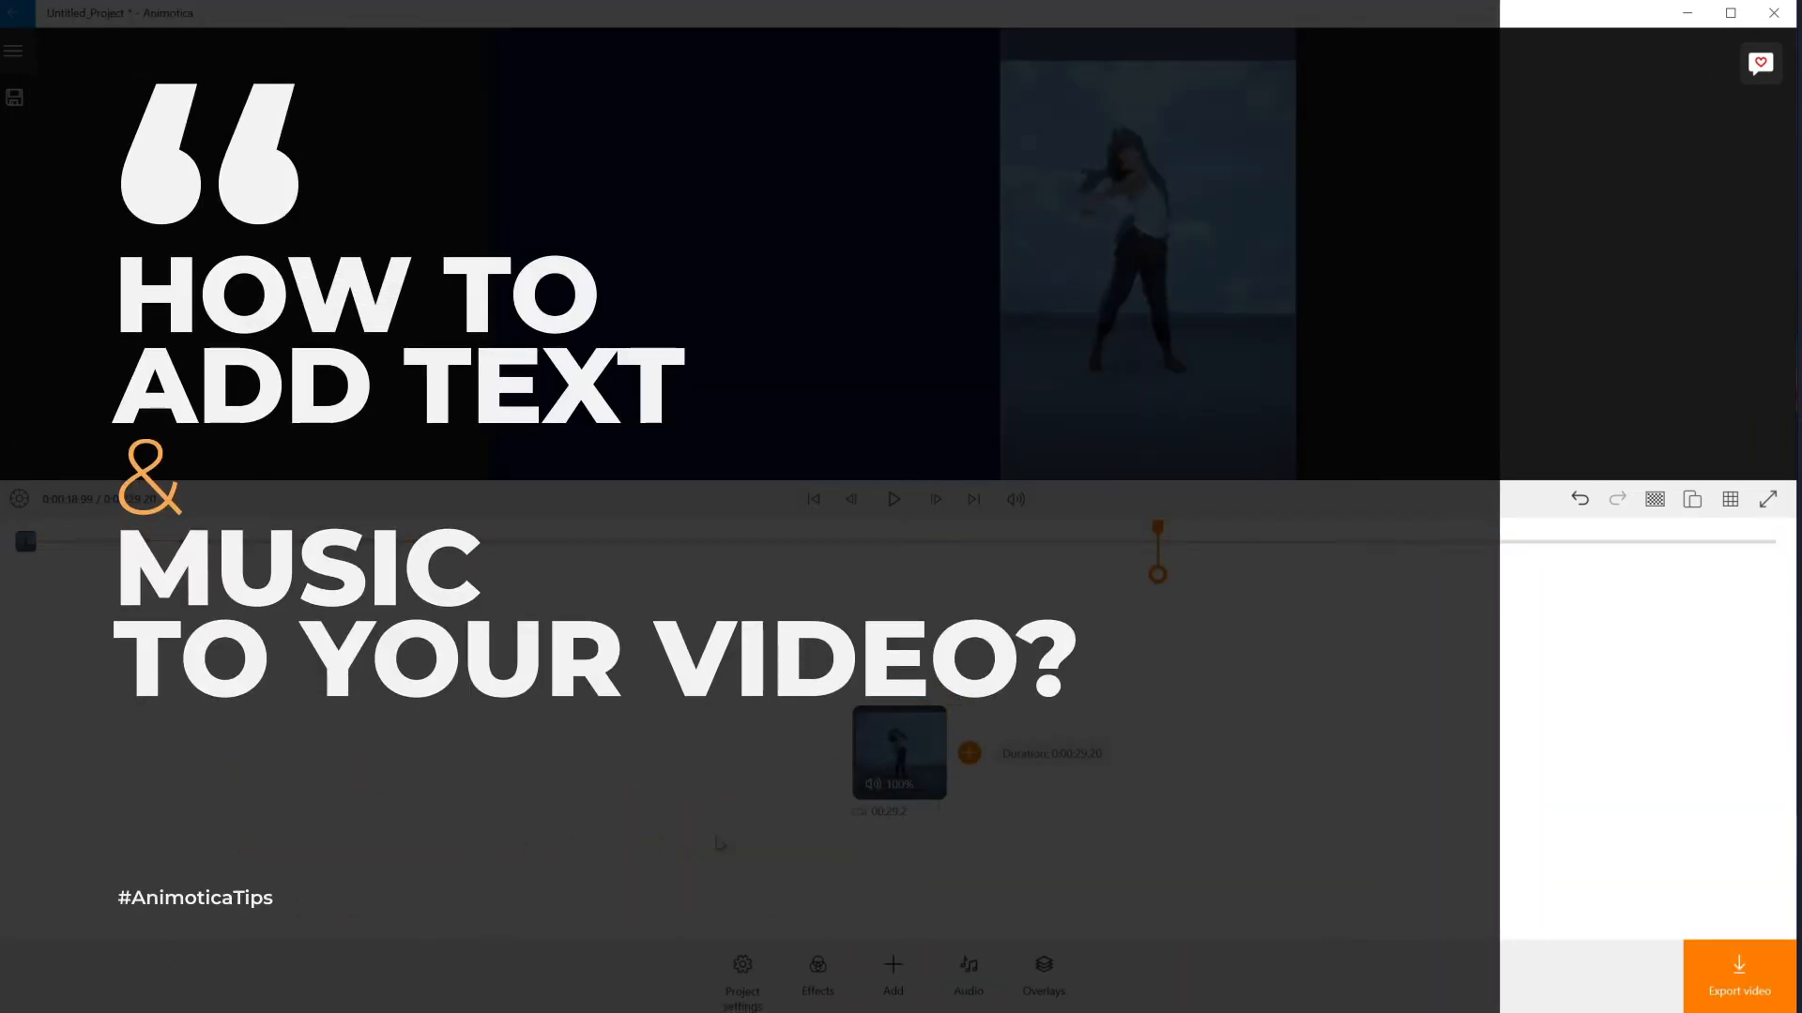
Add a 'Contemporary Dance Class' text overlay on its own track over the video
click(893, 970)
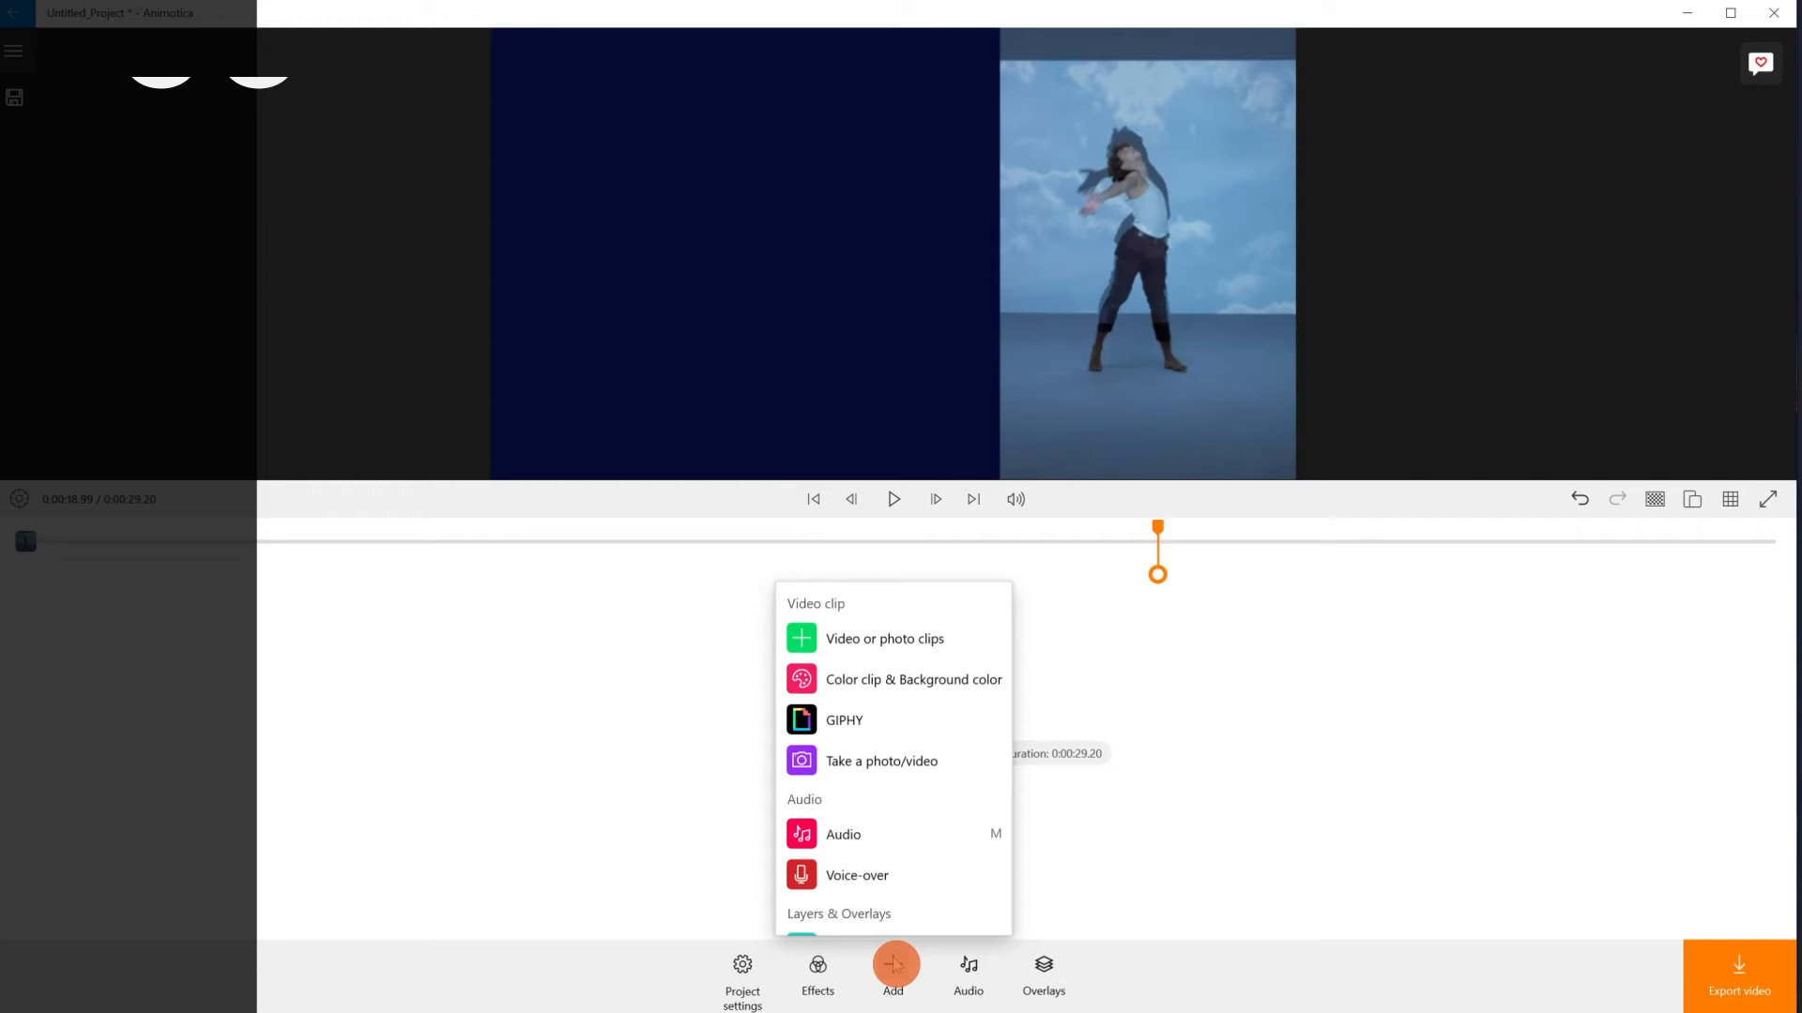
click(837, 914)
text(Contemporary Dance Class)
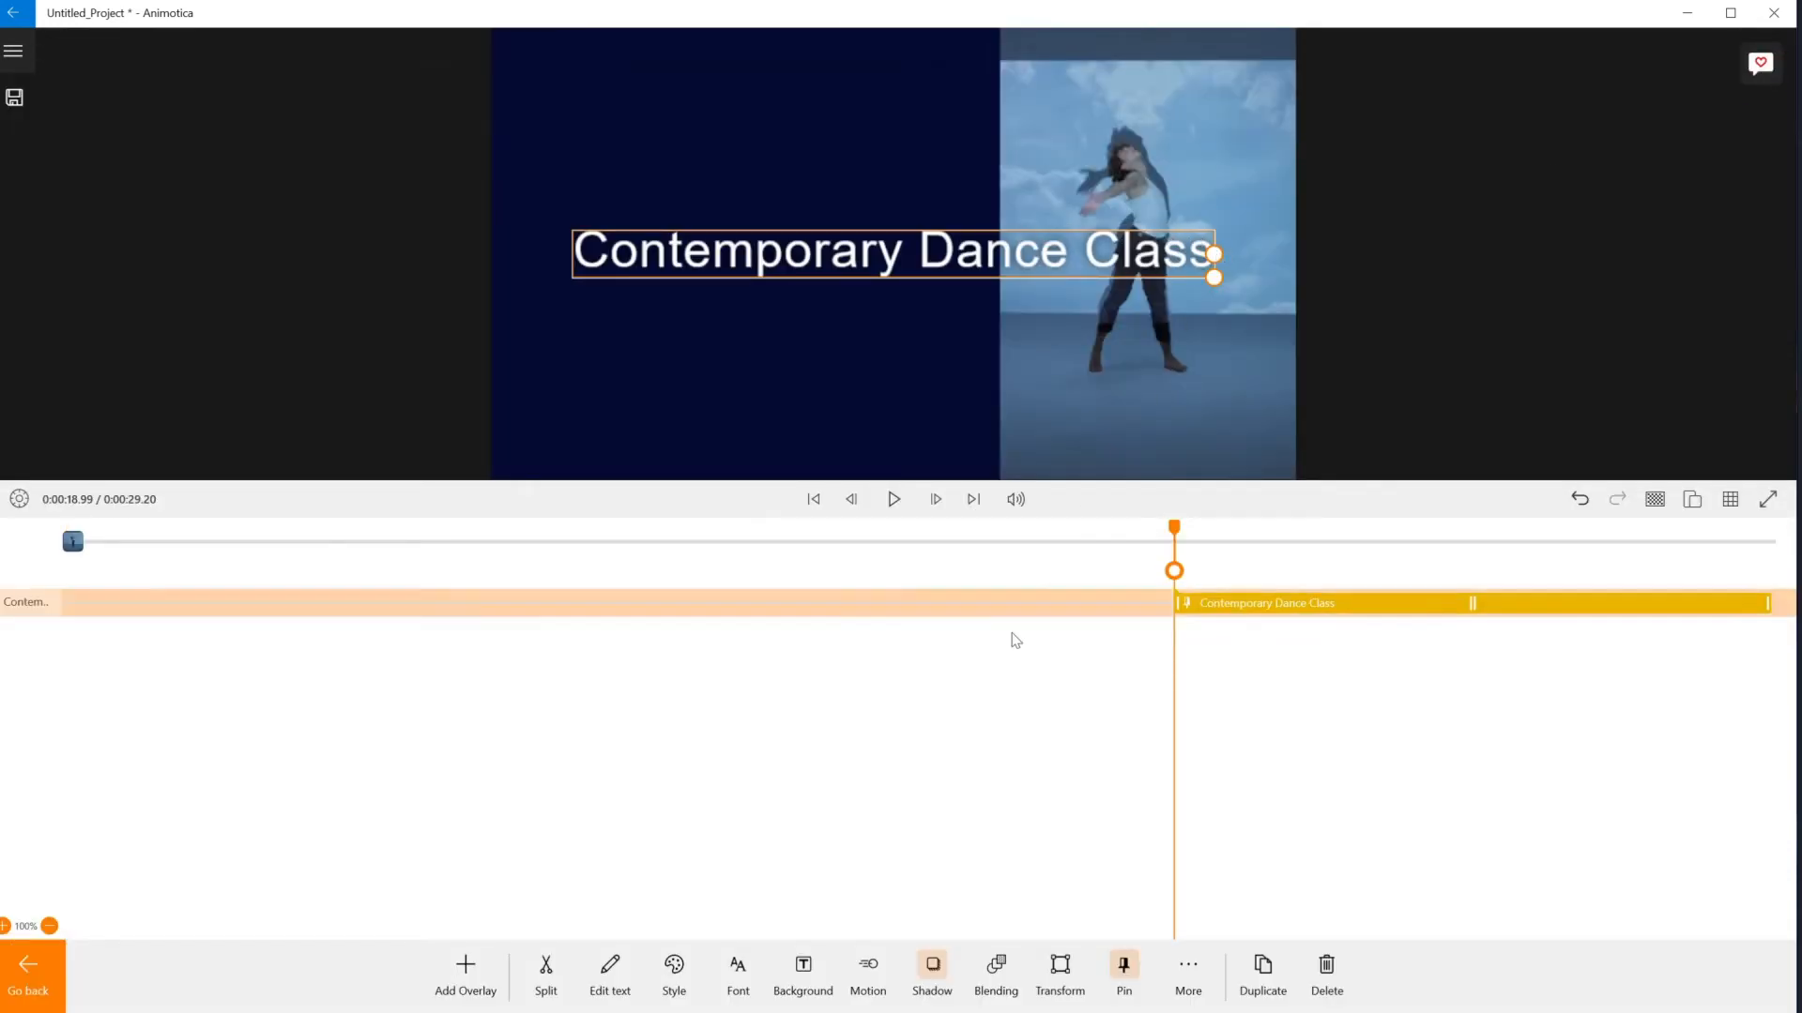
click(931, 970)
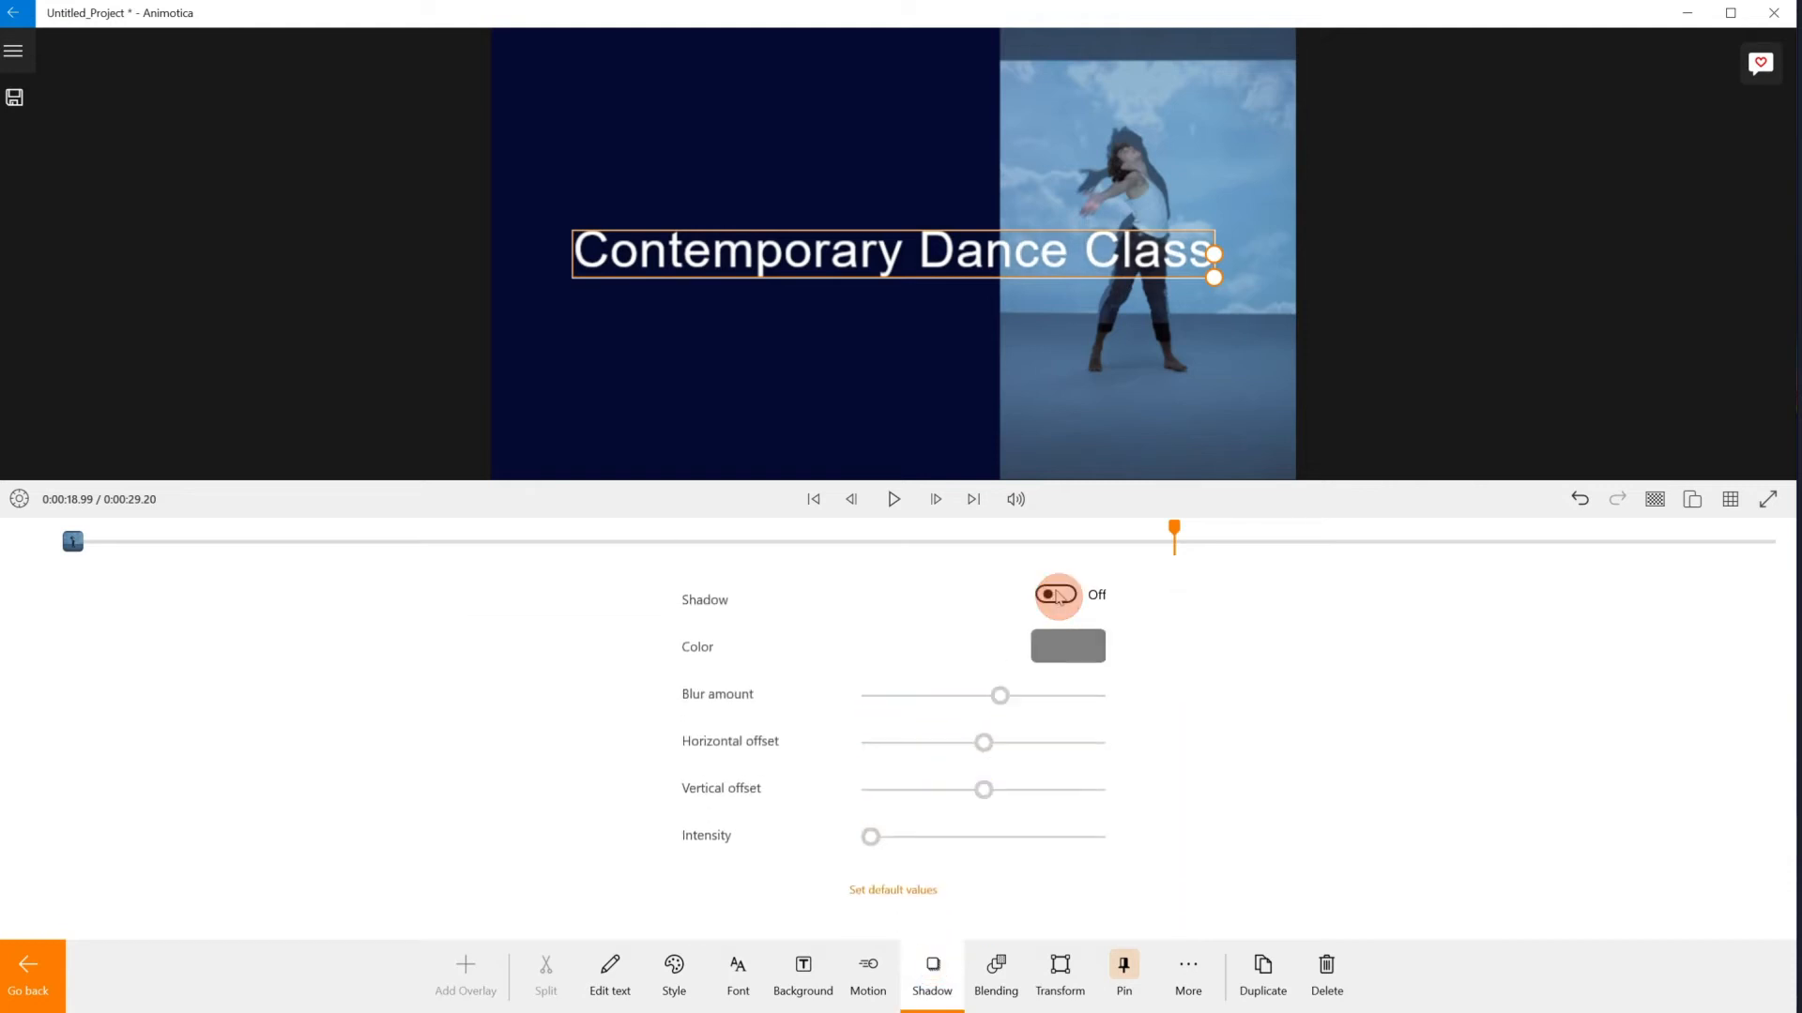
mouse_move(738, 974)
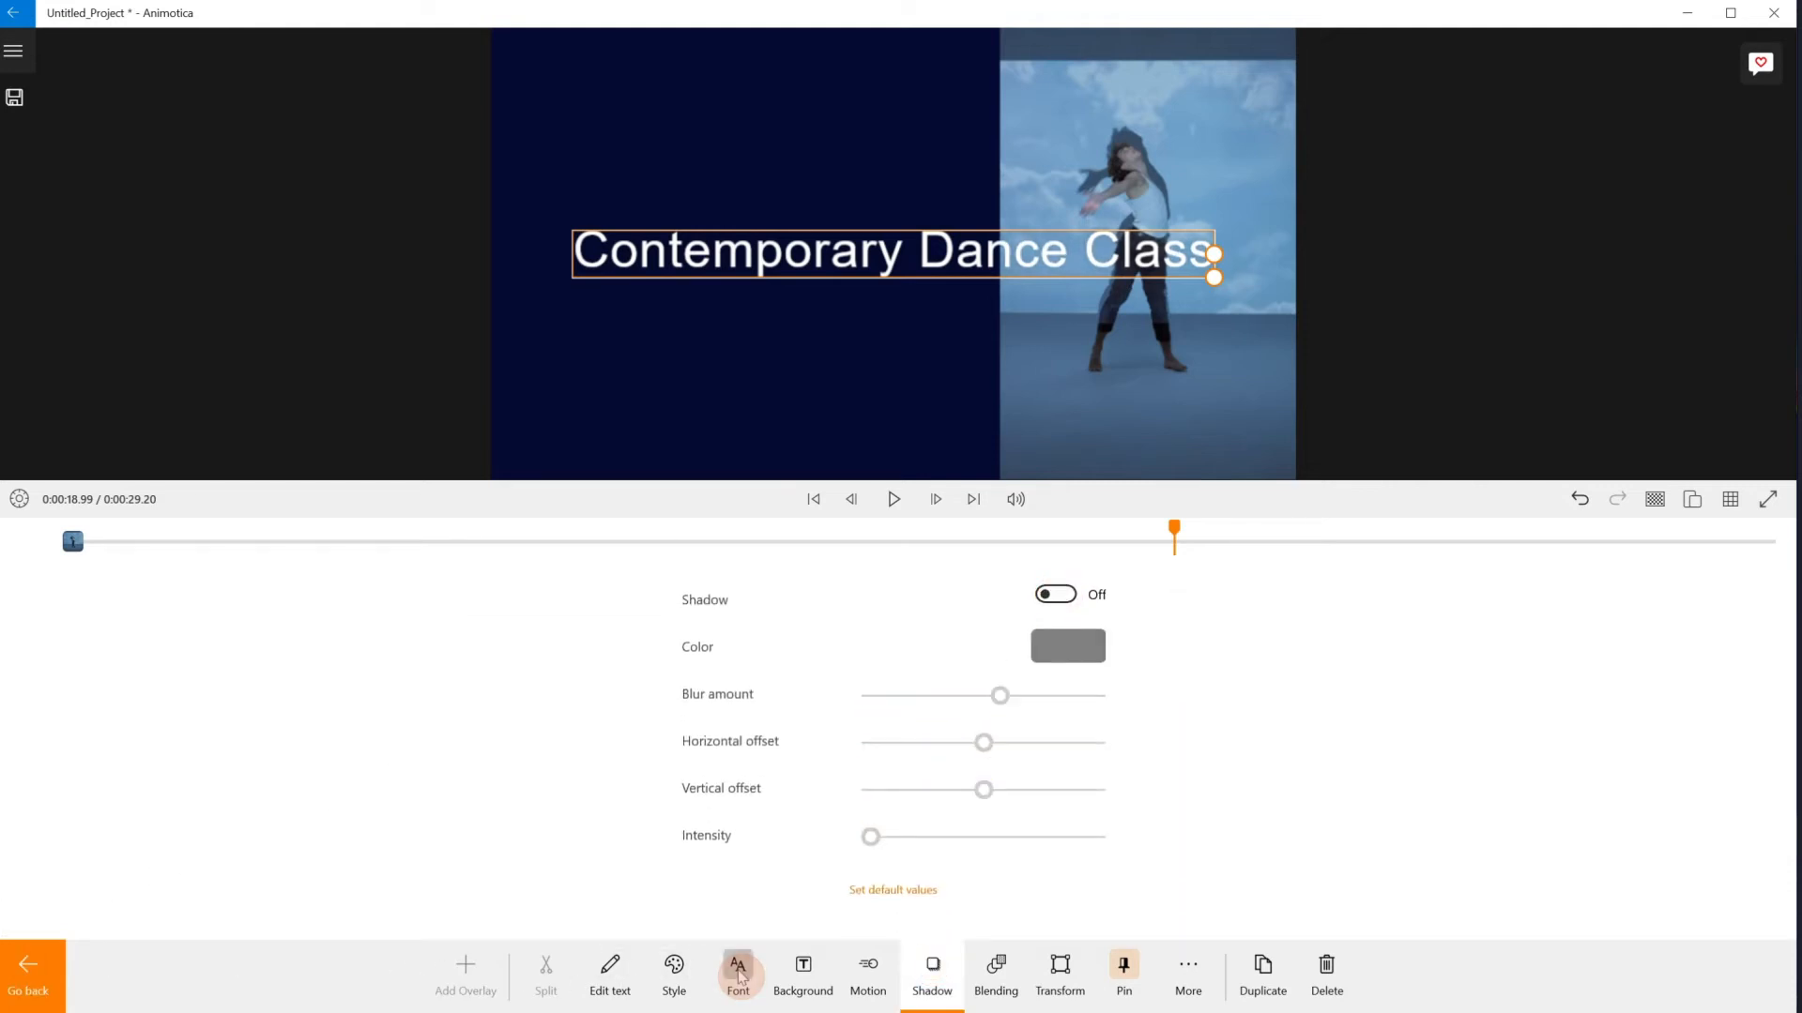
Give the title a new font from further down the list and place it smaller near the top
click(738, 974)
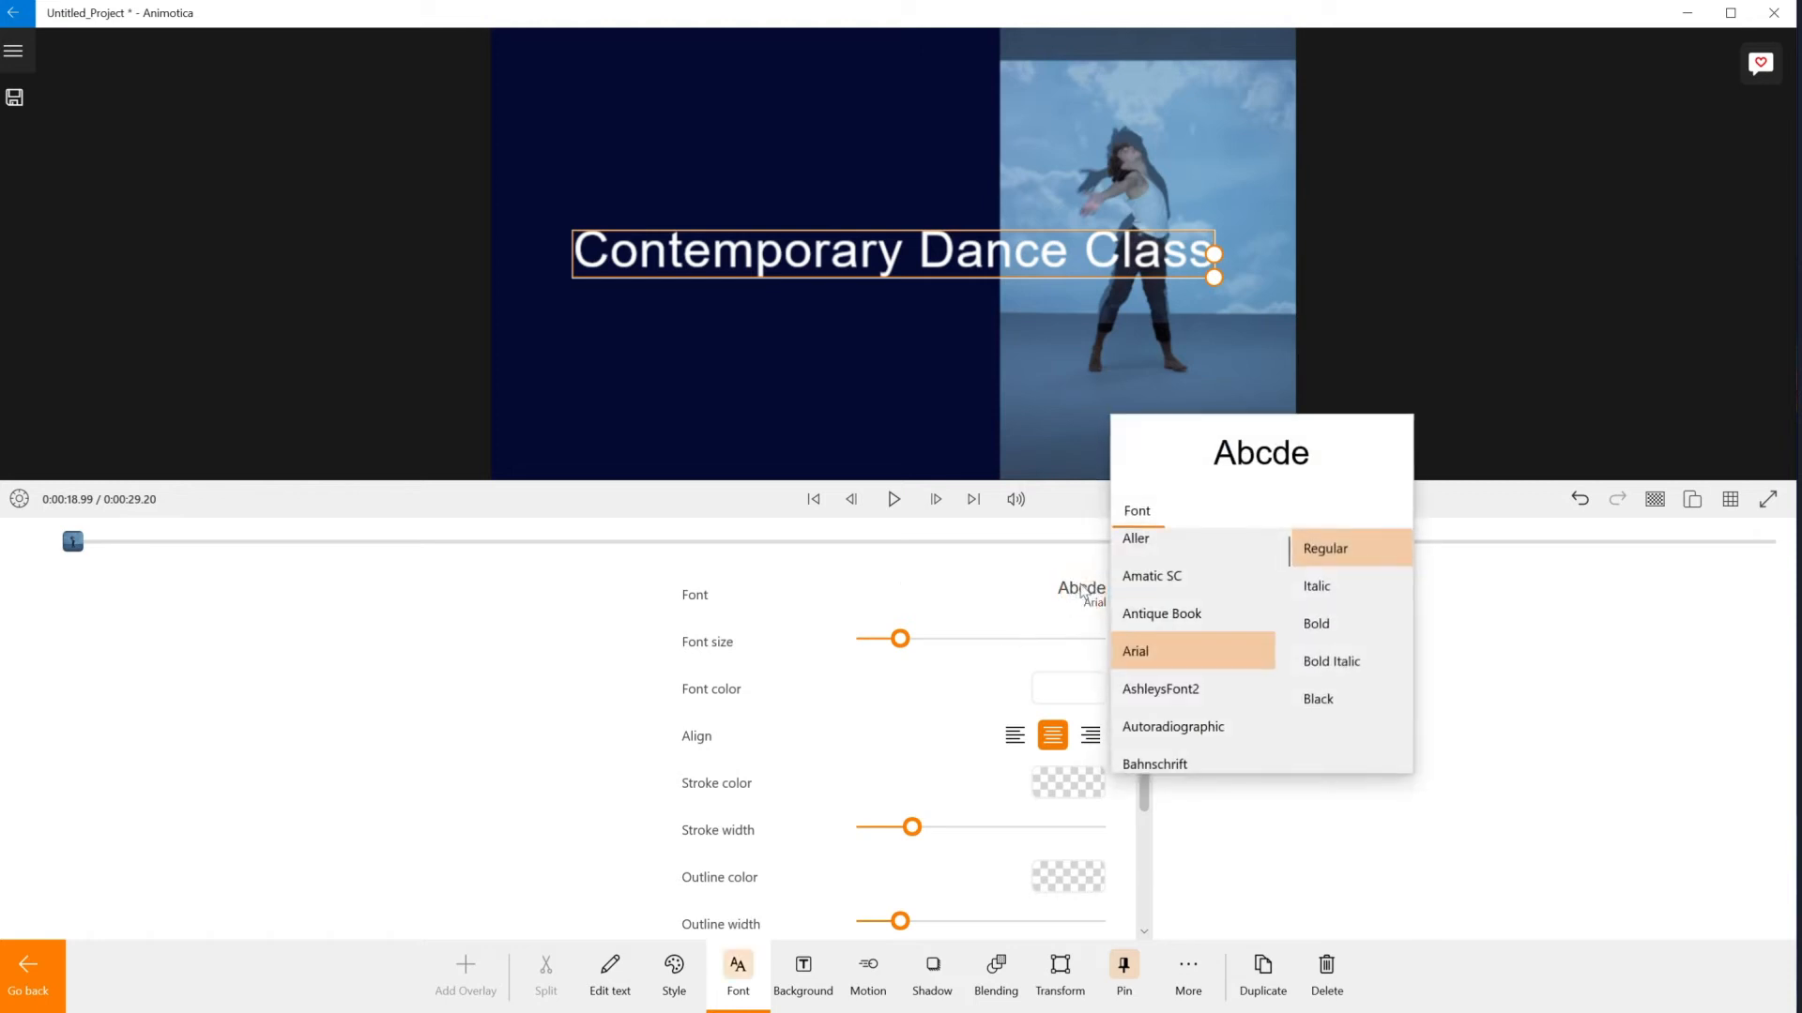
scroll(down, 3)
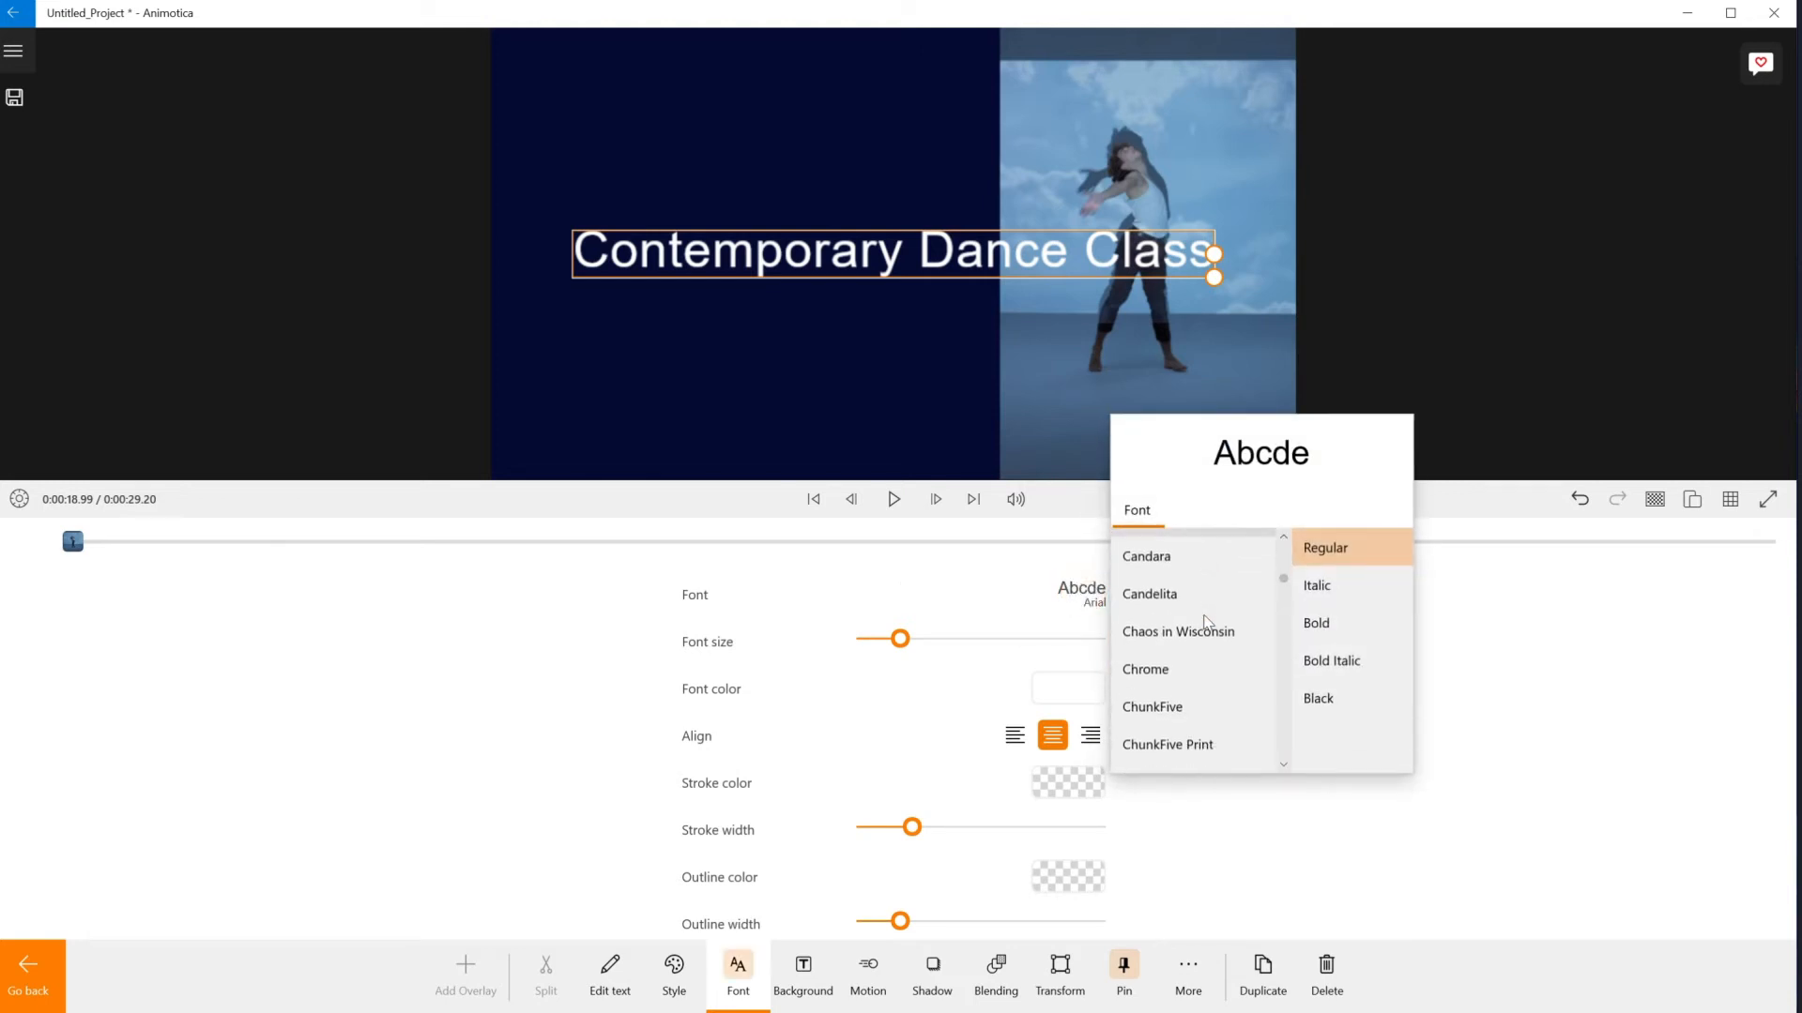
scroll(down, 3)
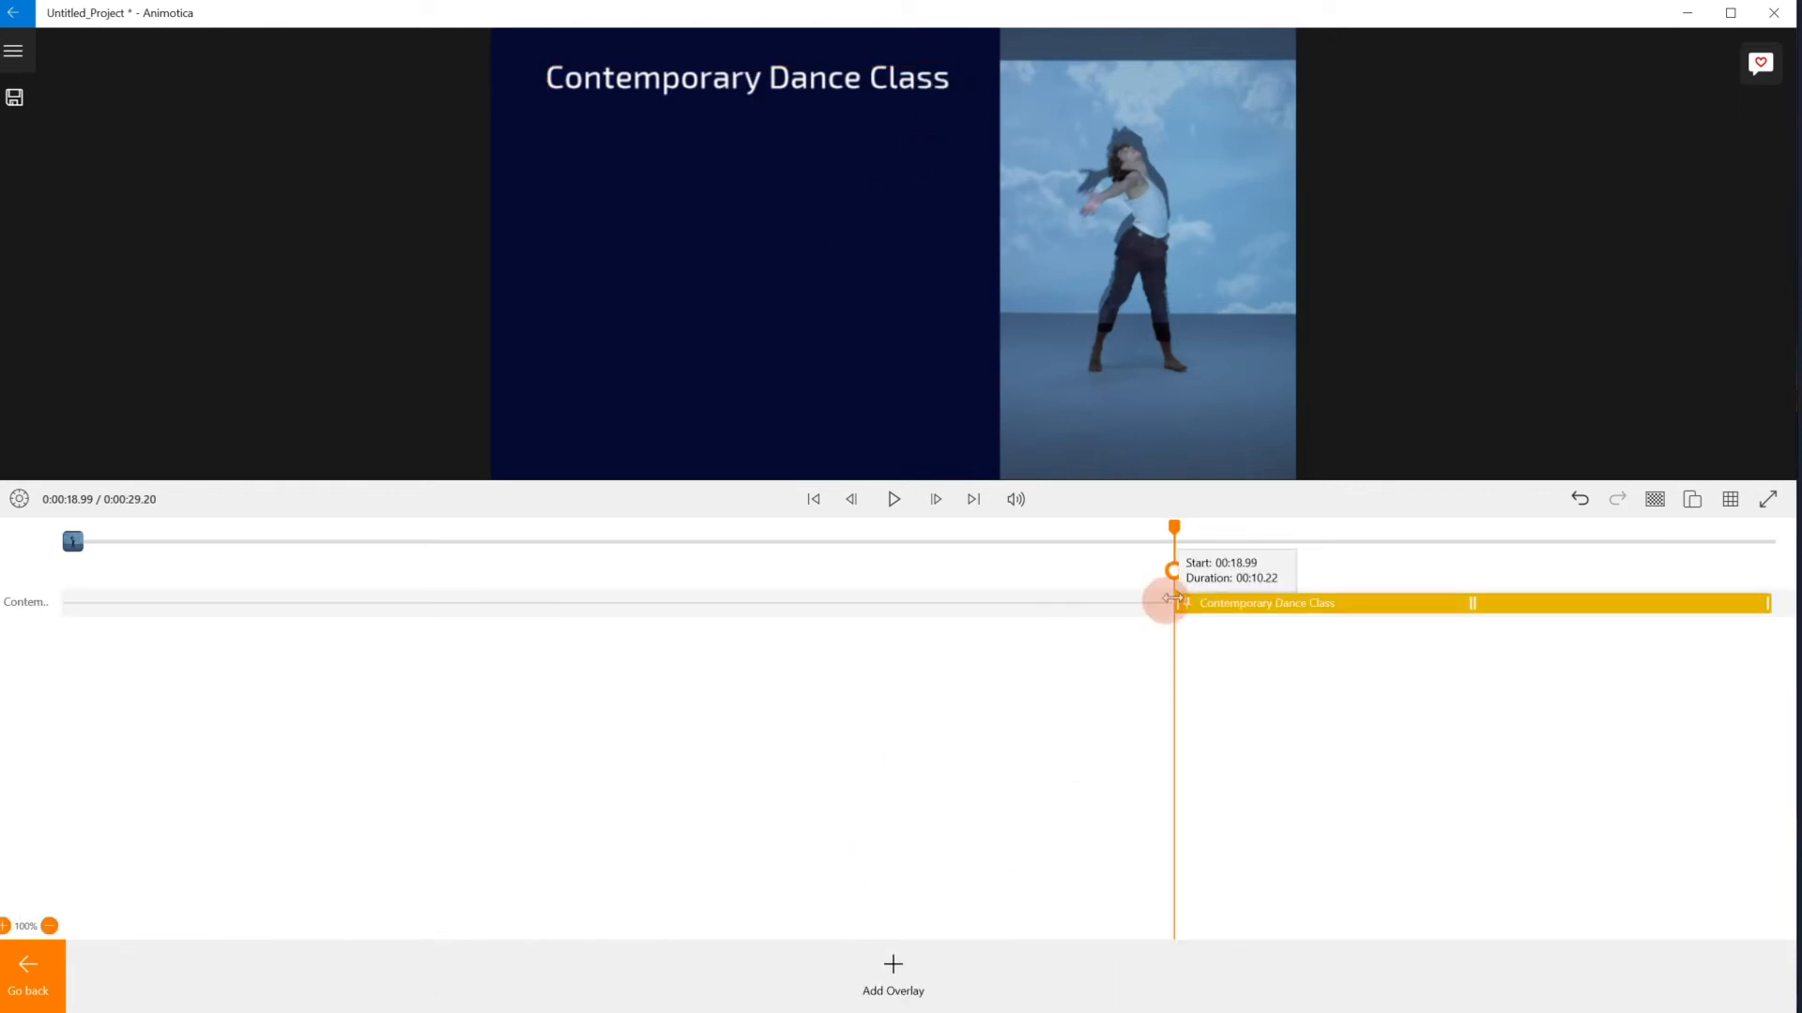
Add 'Every Tuesday', '6 pm', 'Start Now!' and 'Call today' overlays, then rewind to 0:00
click(893, 970)
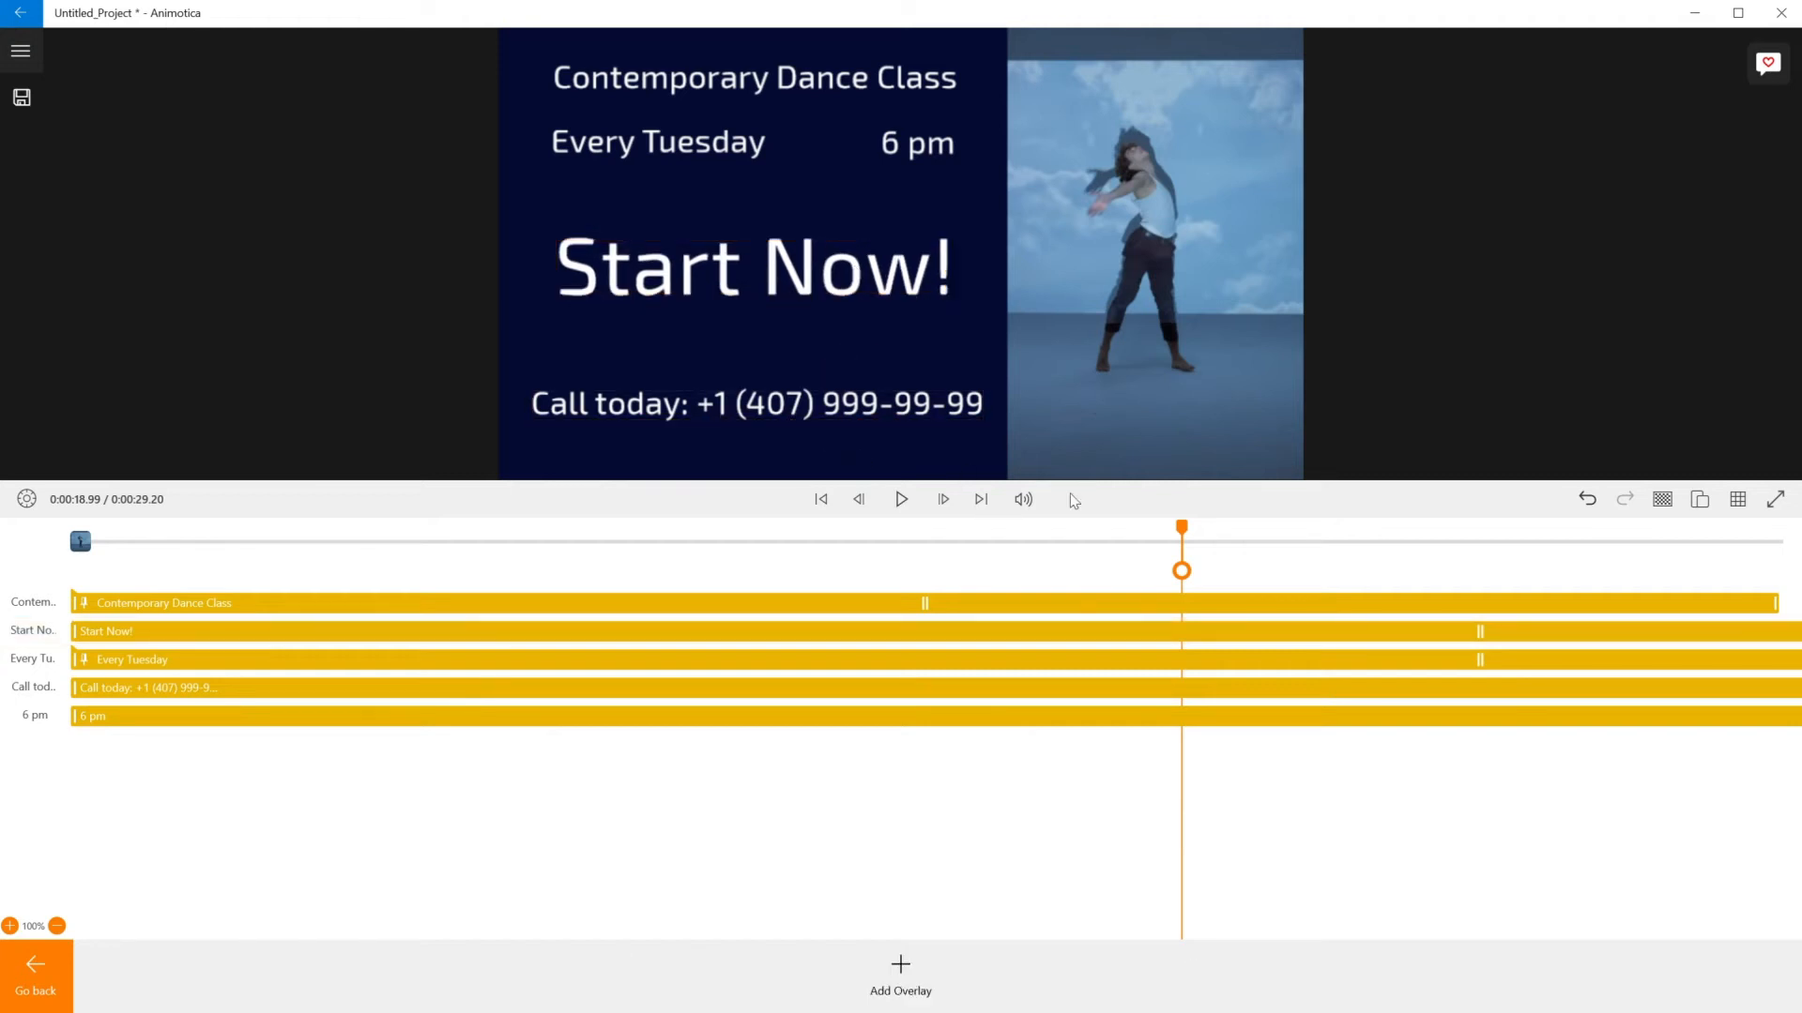
click(820, 499)
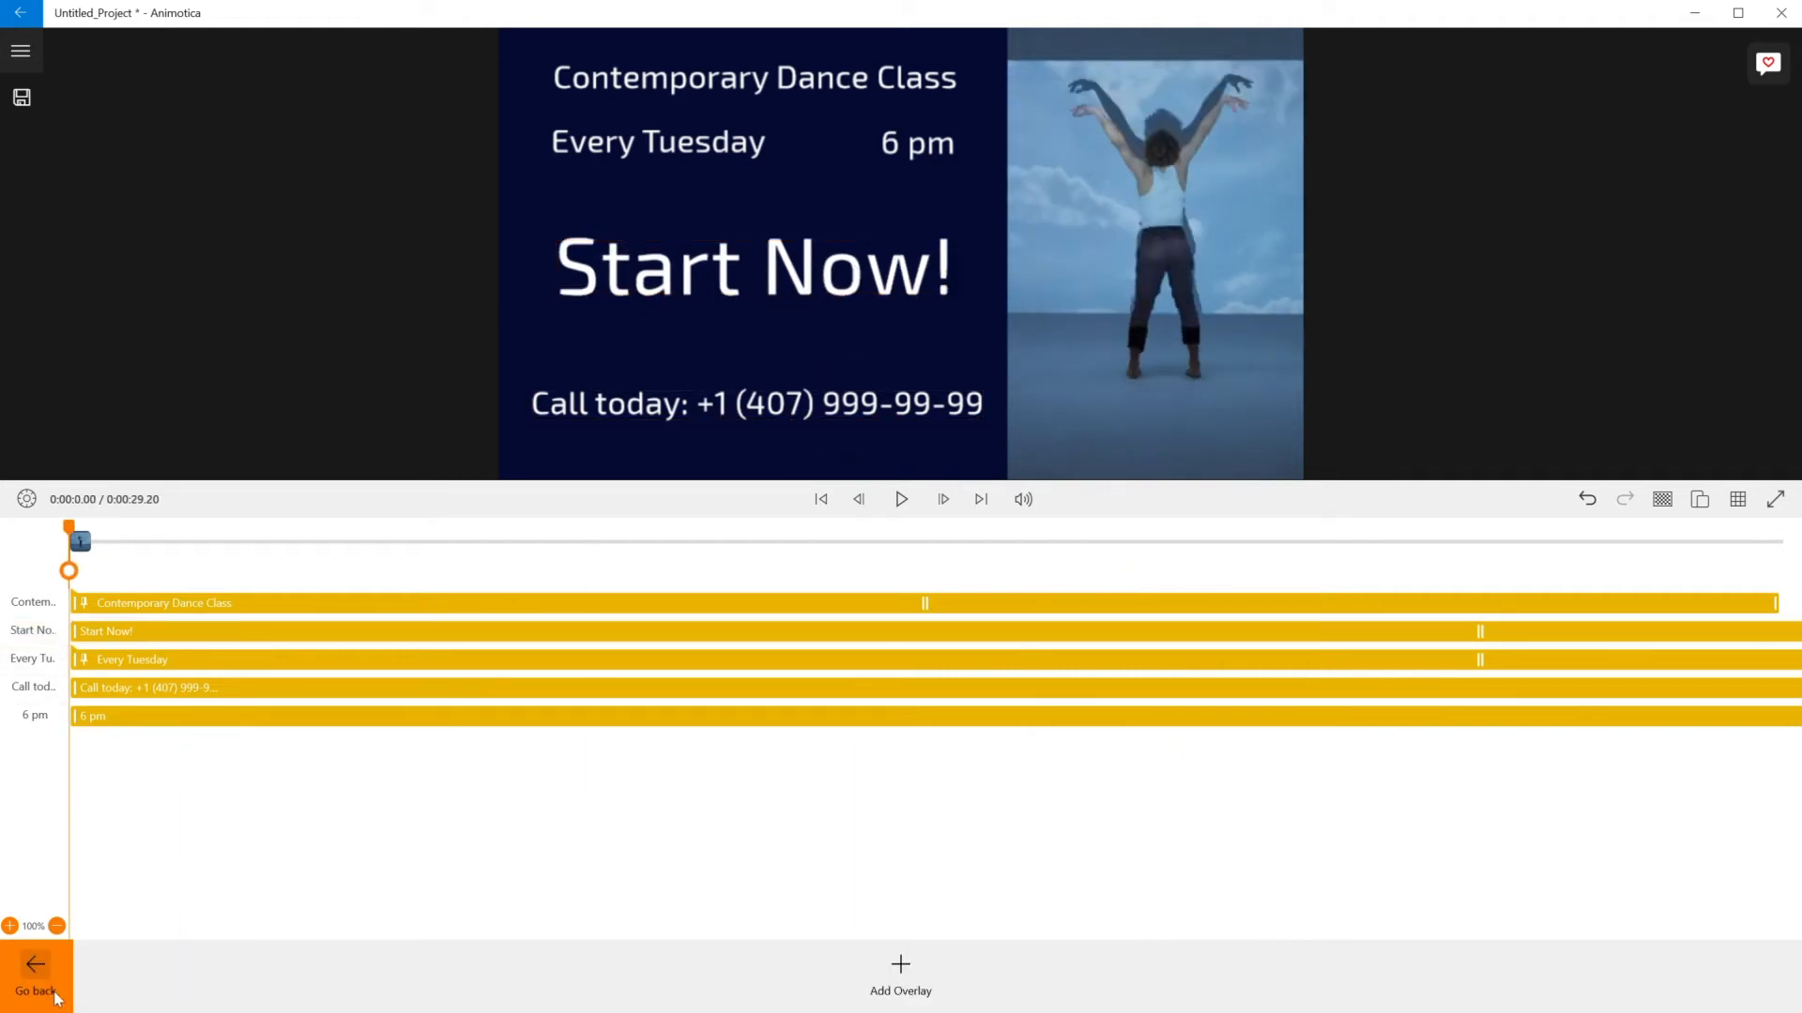
Add a background music track to the project and start exporting the finished dance-class video
click(899, 971)
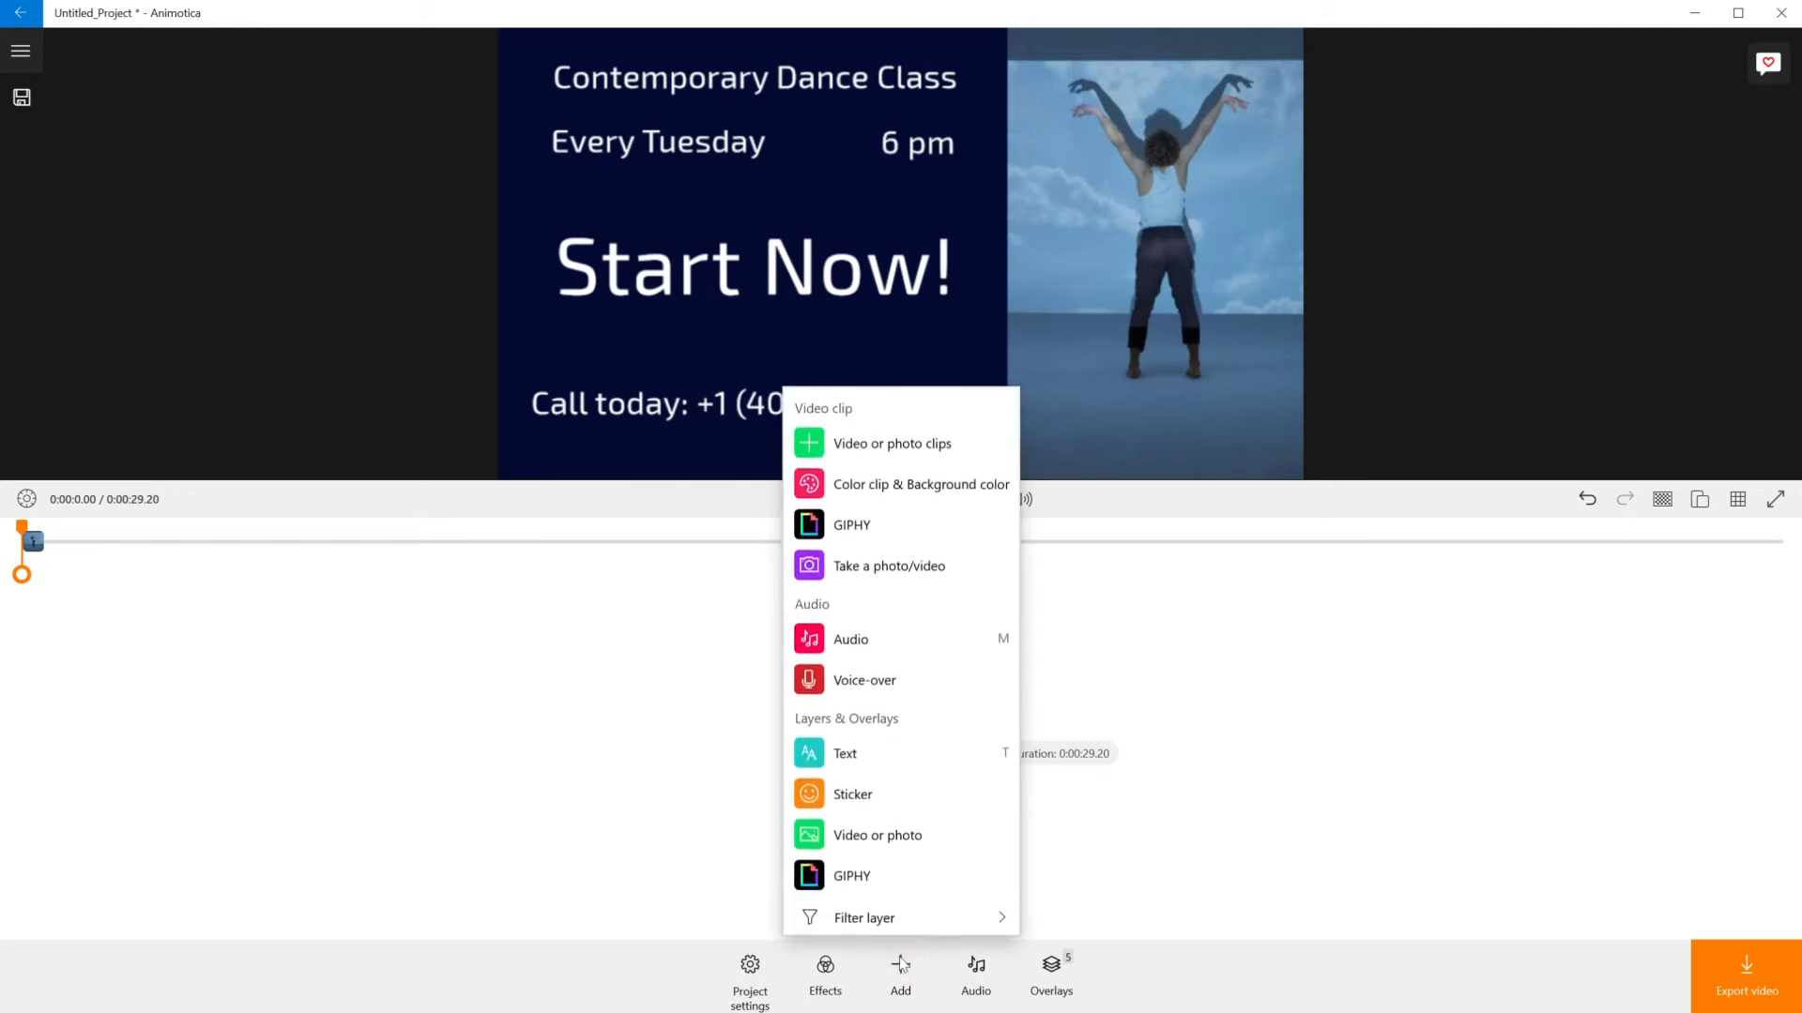
click(850, 638)
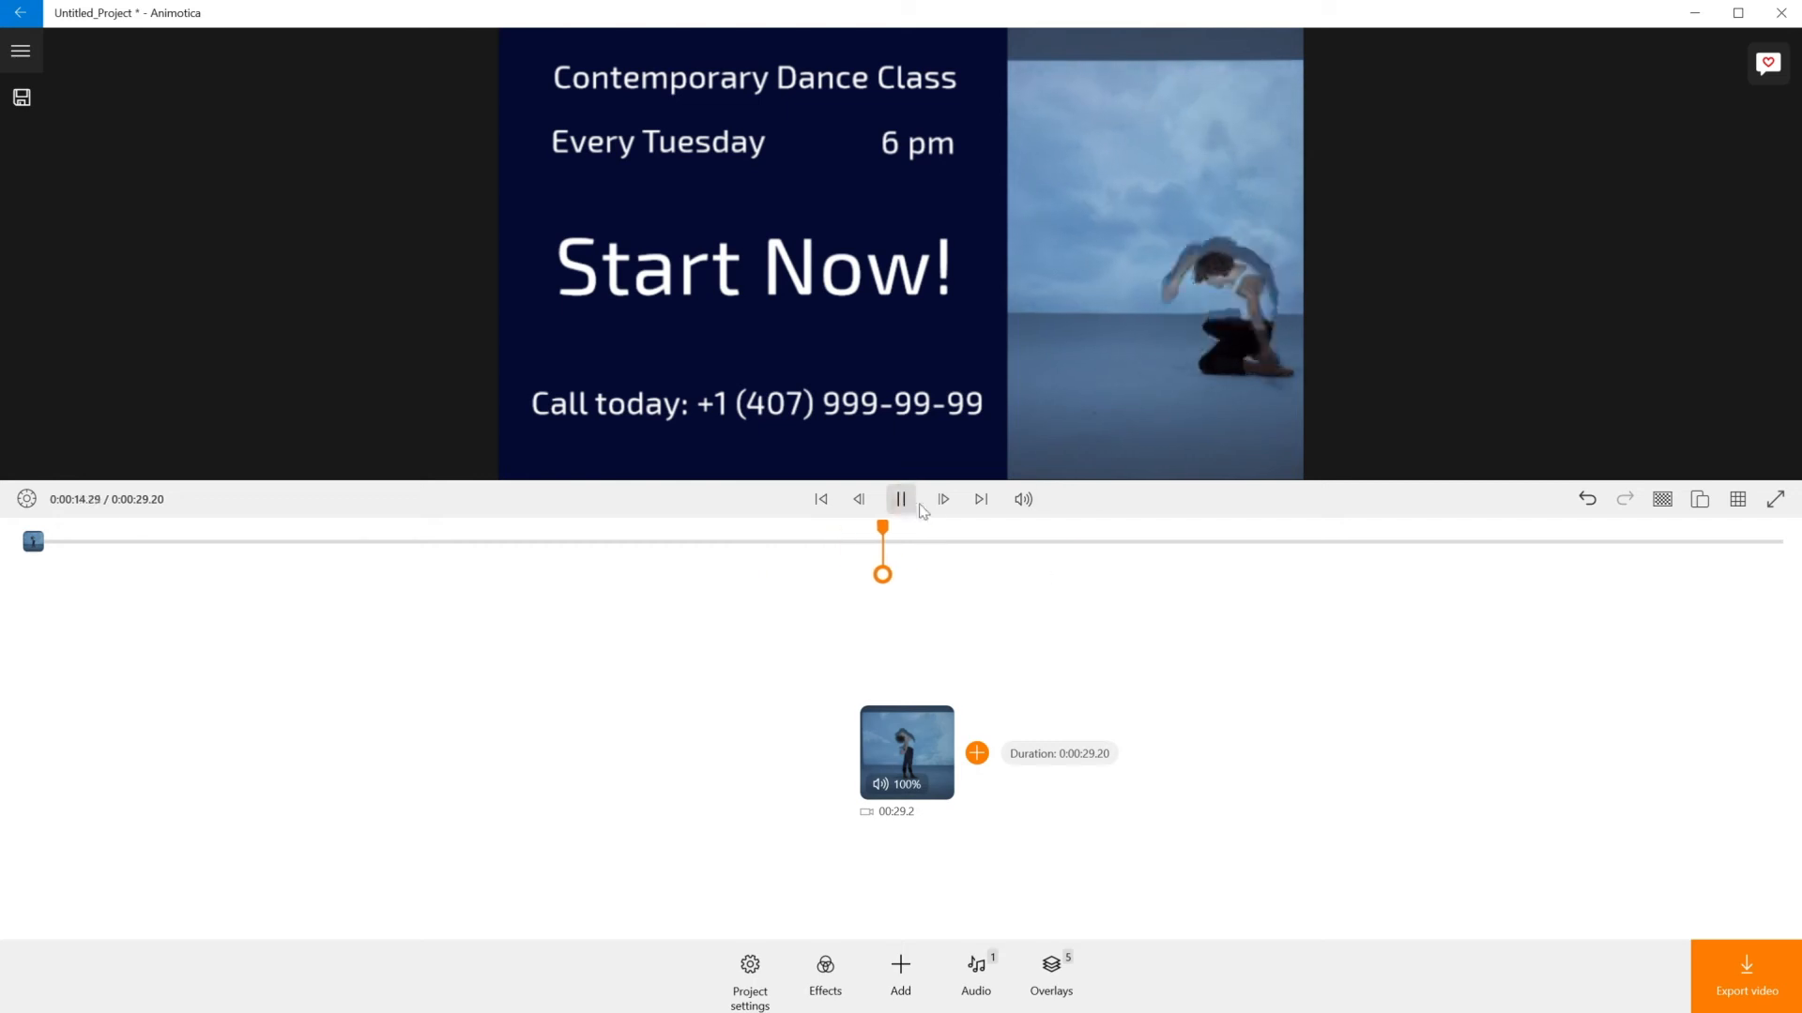
click(1744, 989)
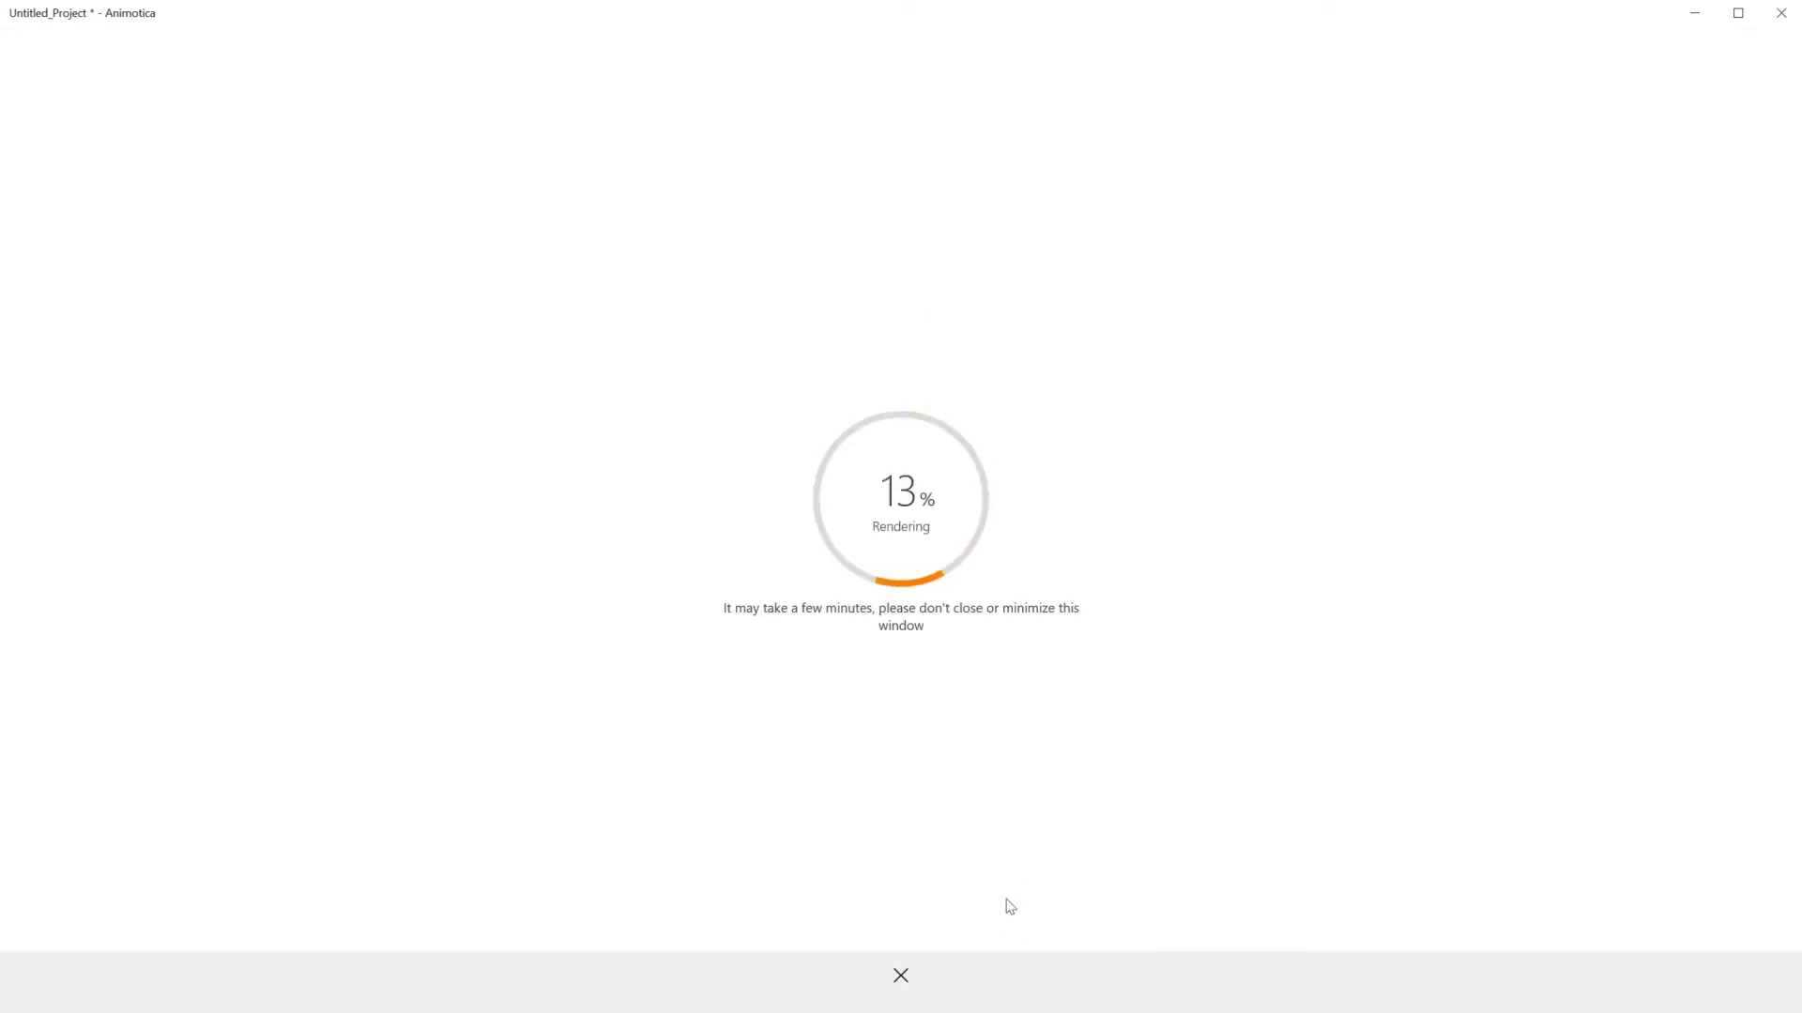